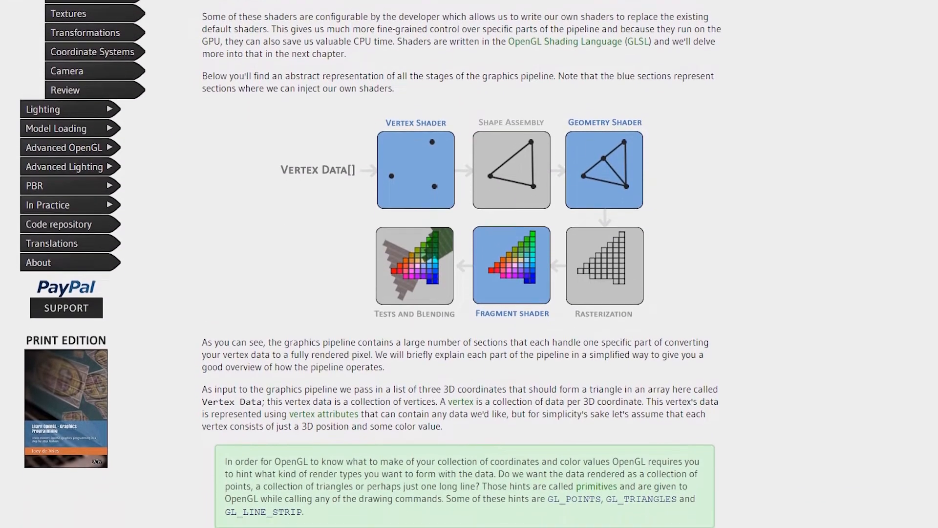
- Scroll through the Visual Studio 2019 product page, then move to the glfw.org homepage tab
scroll("down", 3)
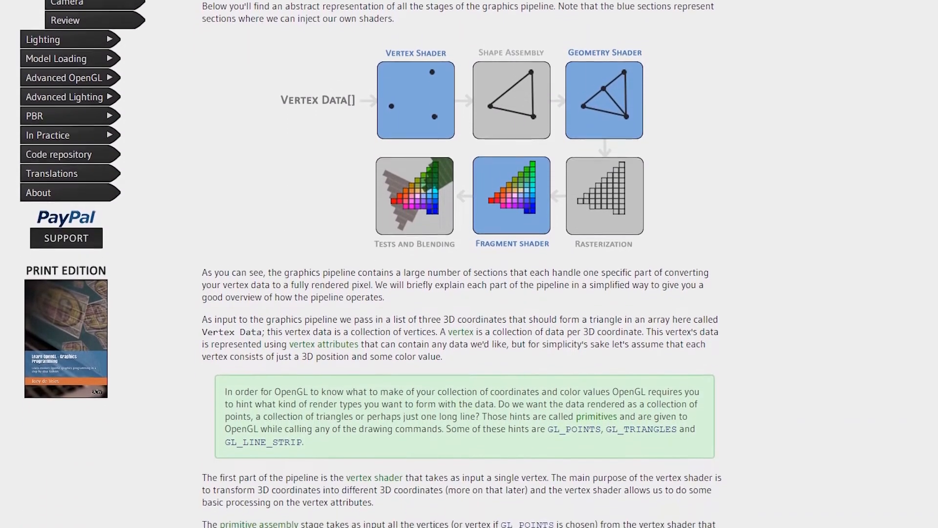
scroll("down", 3)
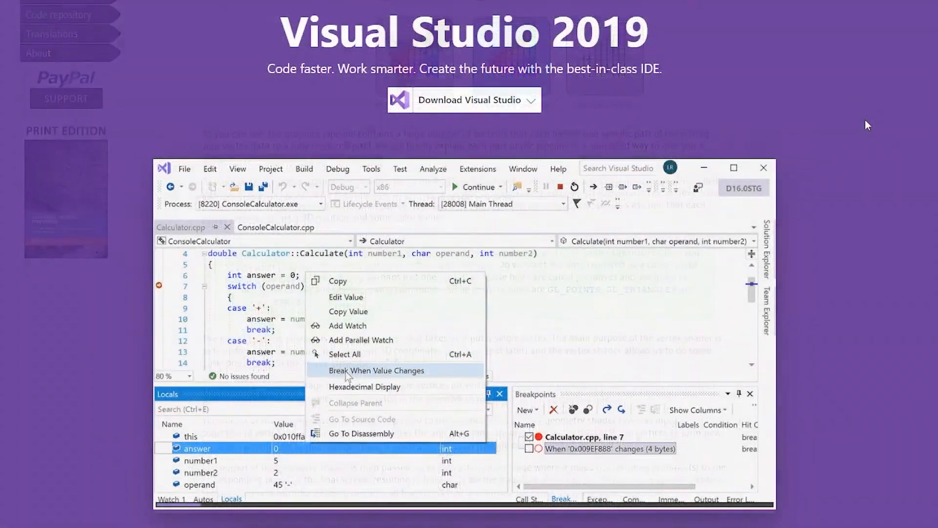
left_click(376, 370)
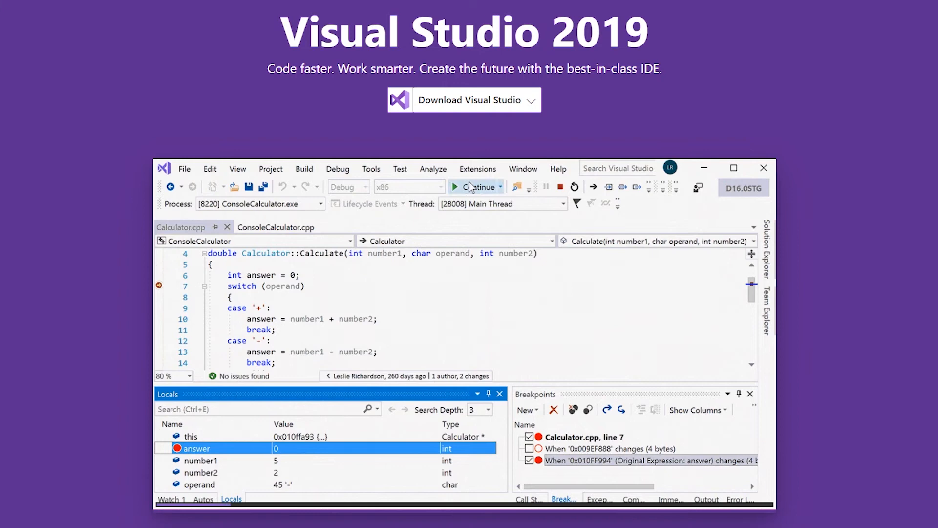
left_click(476, 186)
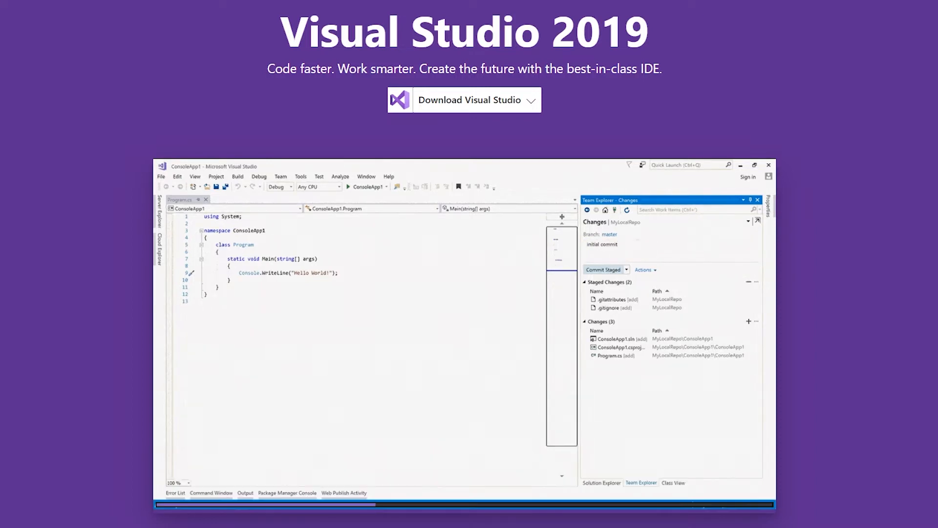
left_click(603, 269)
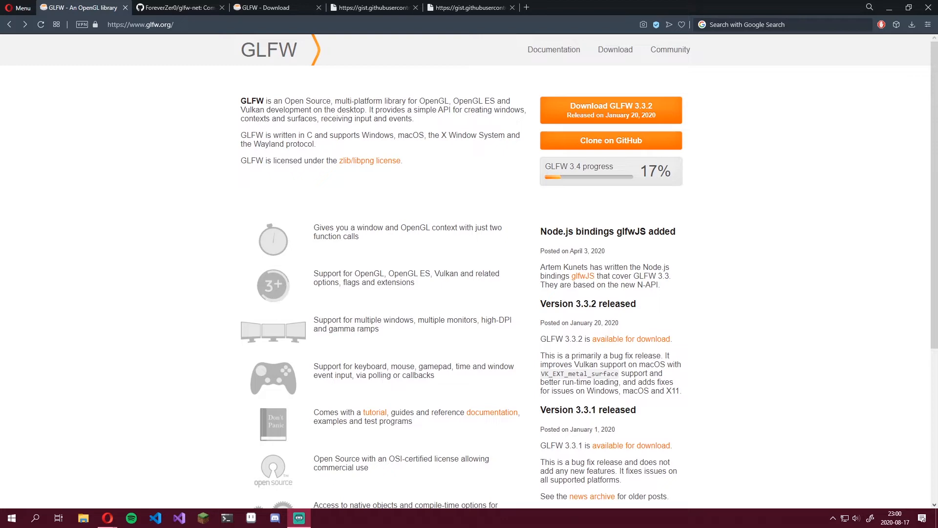
- Switch Opera to the ForeverZer0/glfw-net GitHub repository tab
left_click(180, 7)
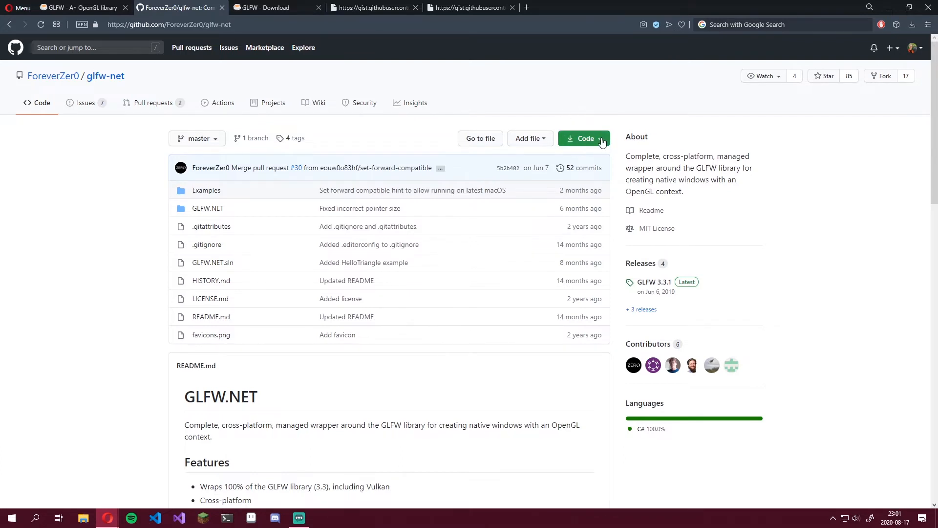
- Download the repository through Code > Download ZIP and save glfw-net-master.zip
left_click(583, 138)
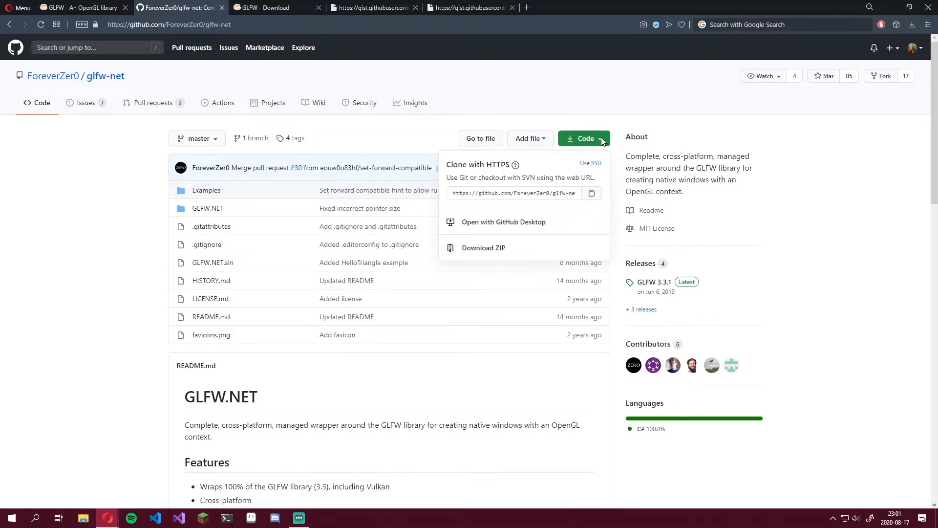
left_click(484, 248)
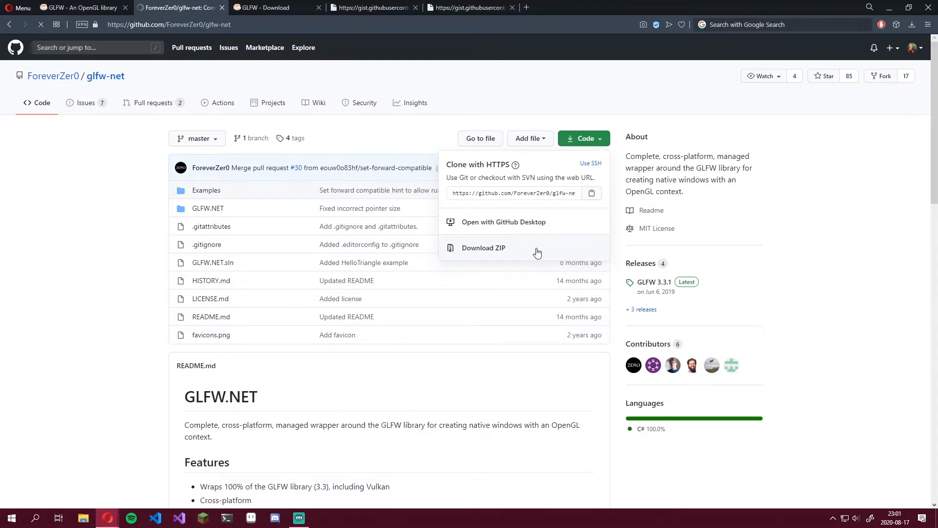
left_click(483, 248)
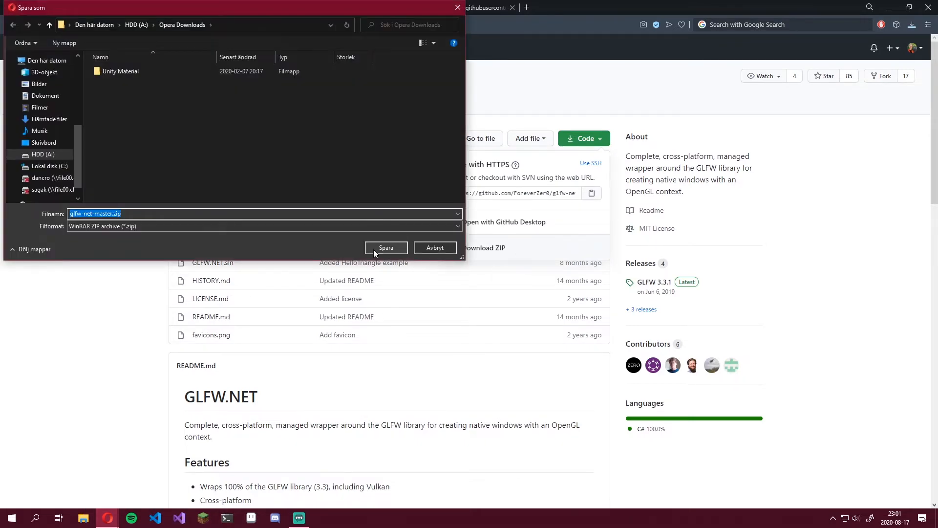
left_click(386, 247)
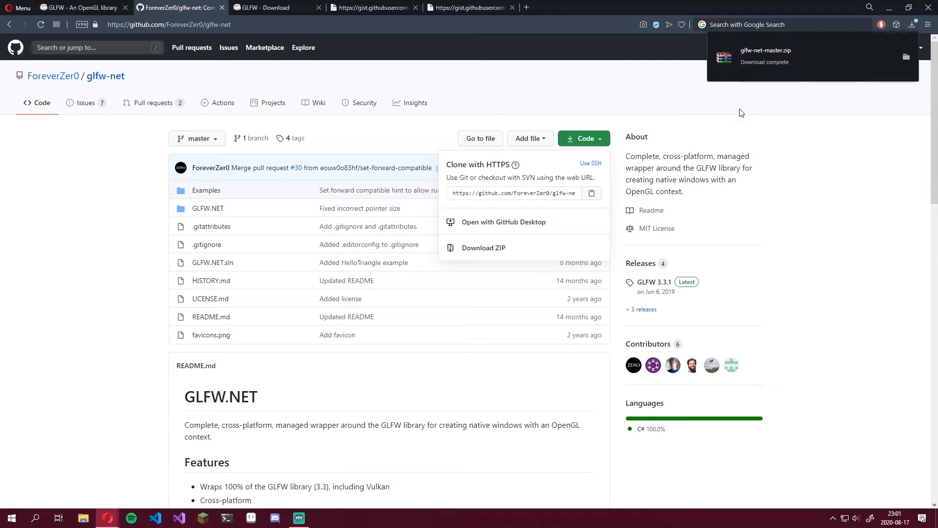
left_click(266, 7)
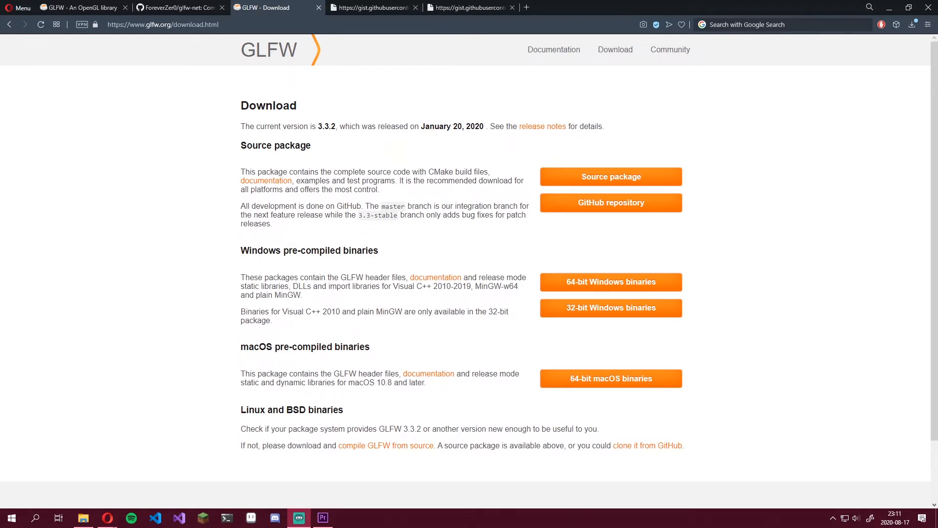
mouse_move(611, 282)
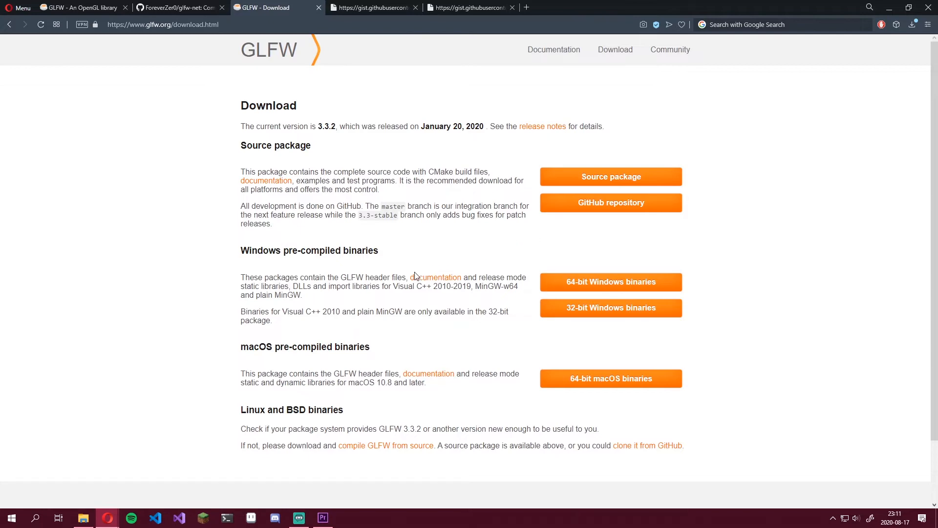
- Download the GLFW 3.3.2 '64-bit Windows binaries' zip from the GLFW Download page
left_click(611, 282)
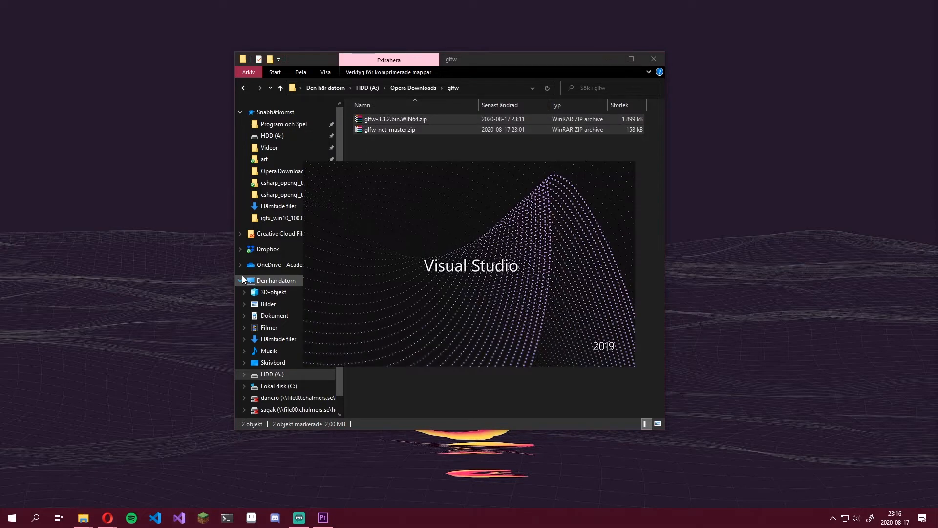
- Create a Console App (.NET Core) project named OpenGLTutorial by searching '.net core' templates
left_click(178, 522)
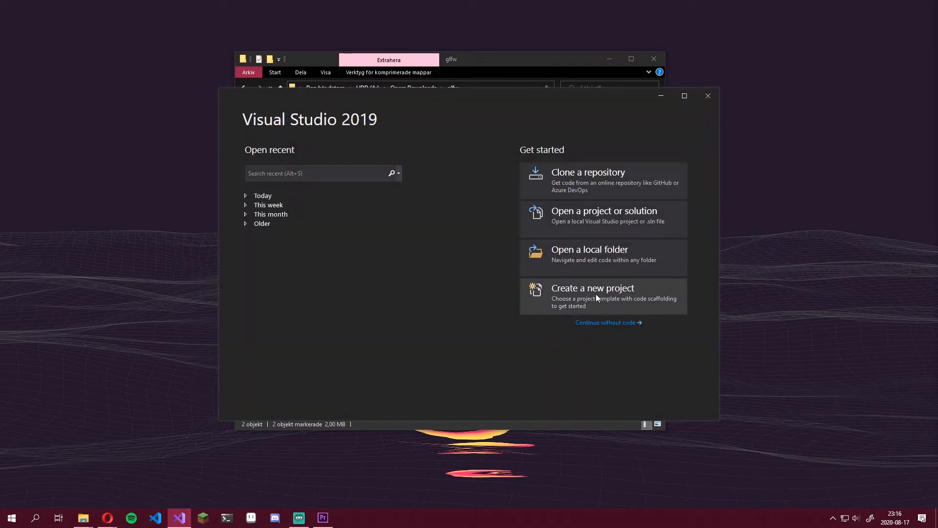
left_click(592, 289)
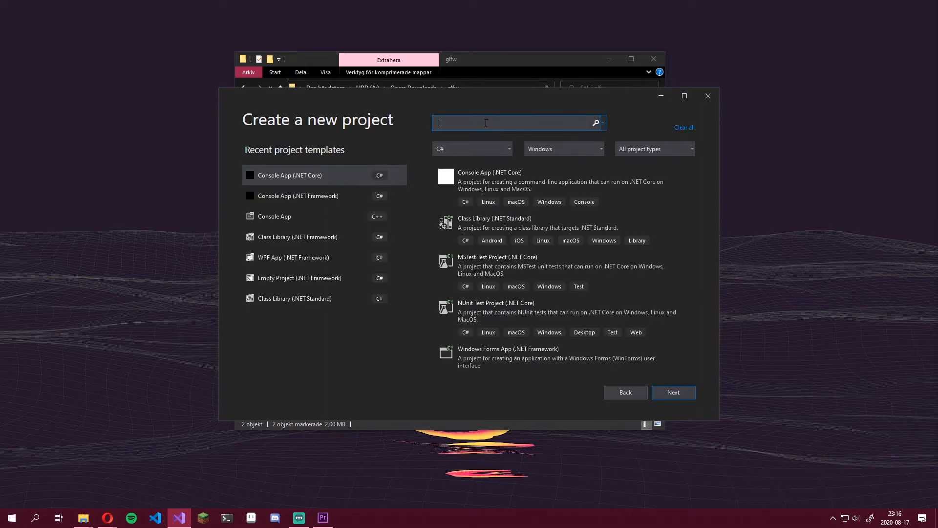
type(".net core")
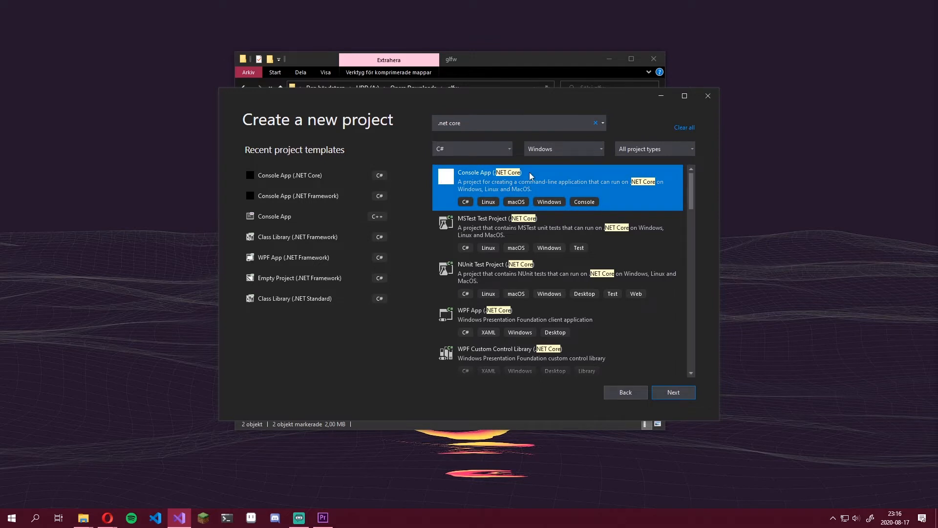
left_click(672, 392)
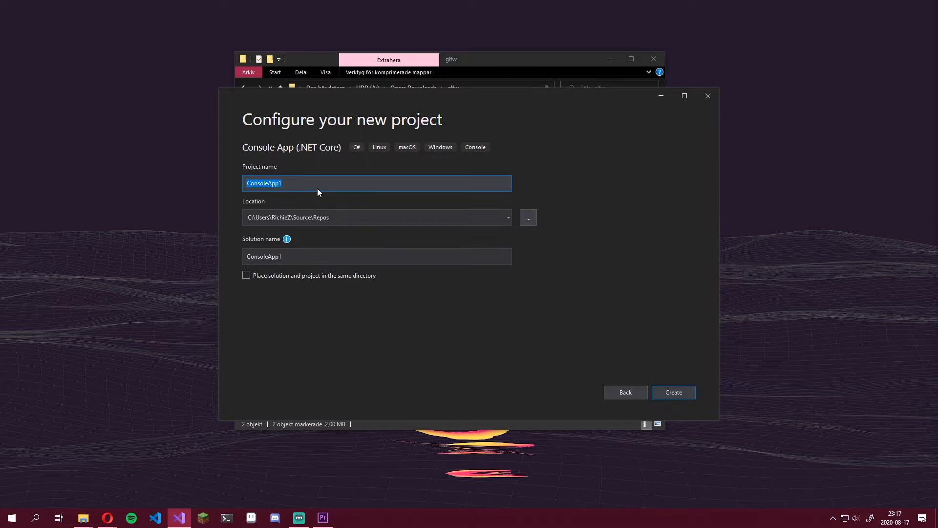
type("OpenGLTutopr")
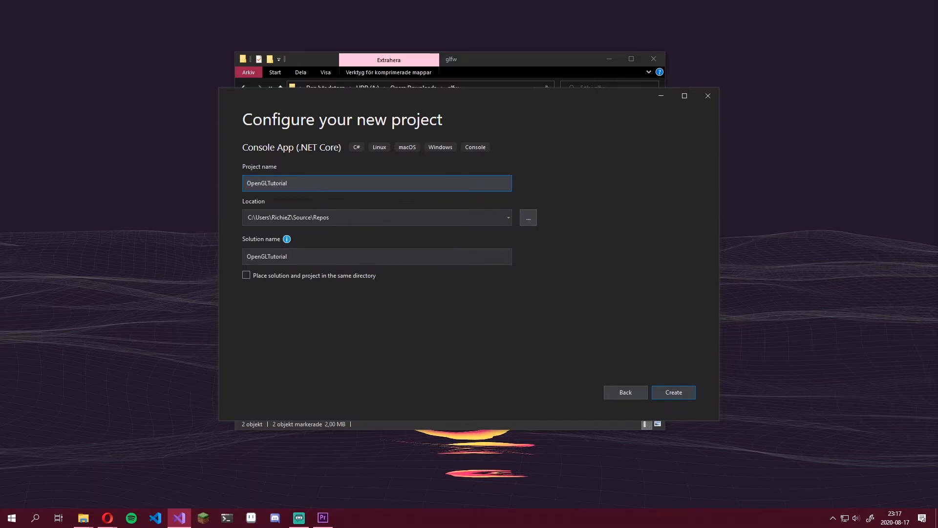
left_click(377, 184)
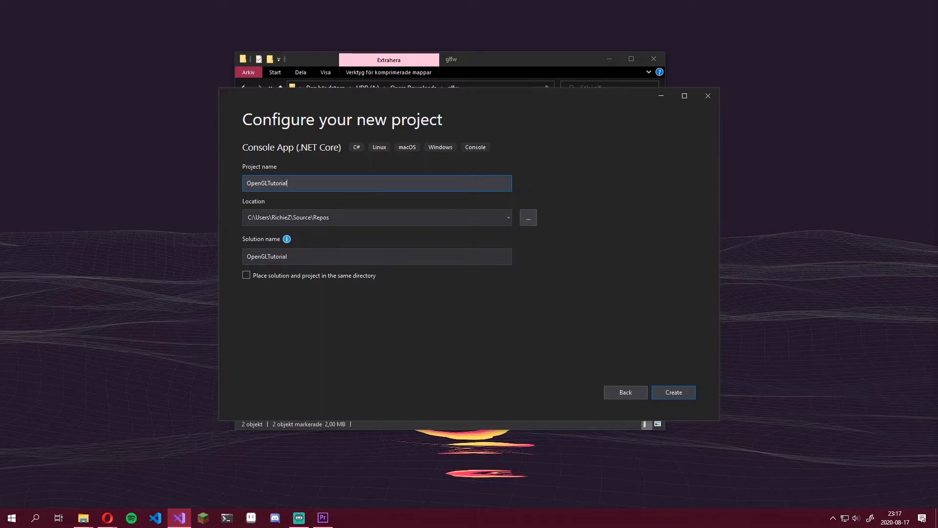
left_click(672, 392)
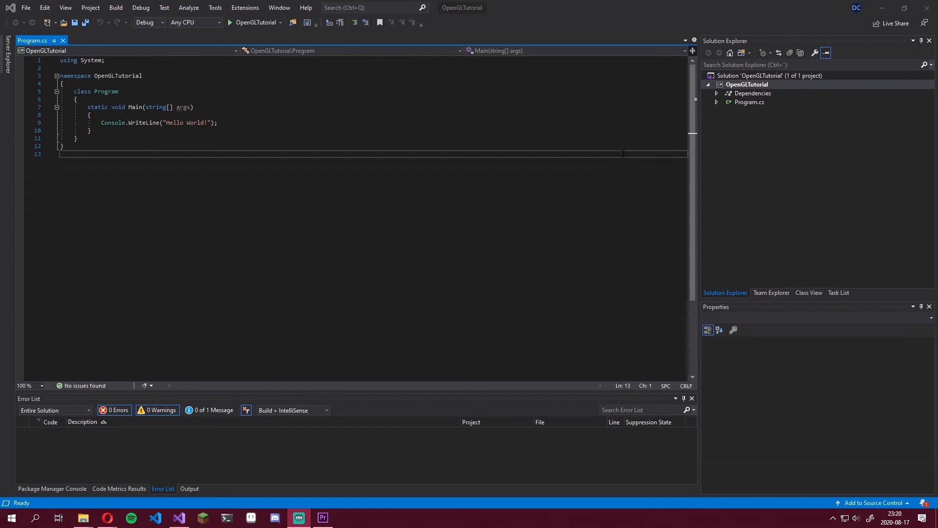
- Open the OpenGLTutorial project folder in File Explorer and create a new folder named GLFW
right_click(746, 83)
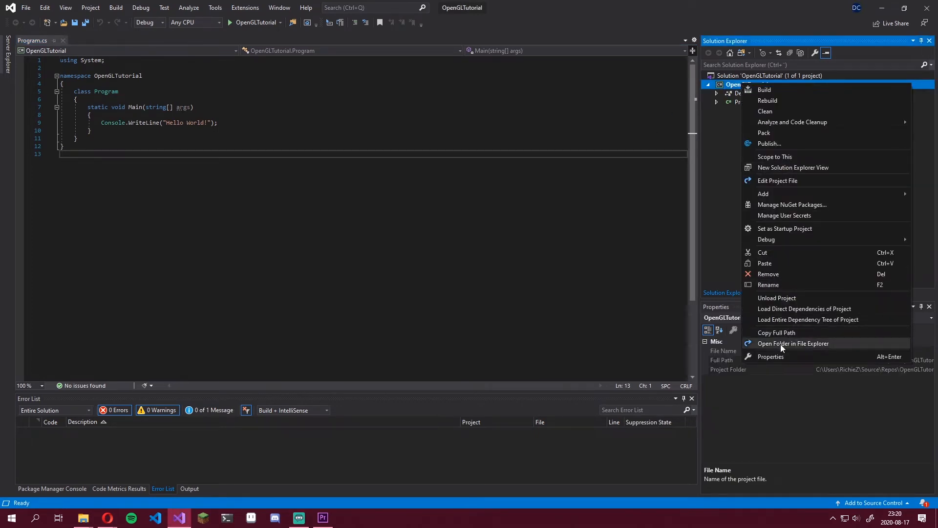
left_click(792, 343)
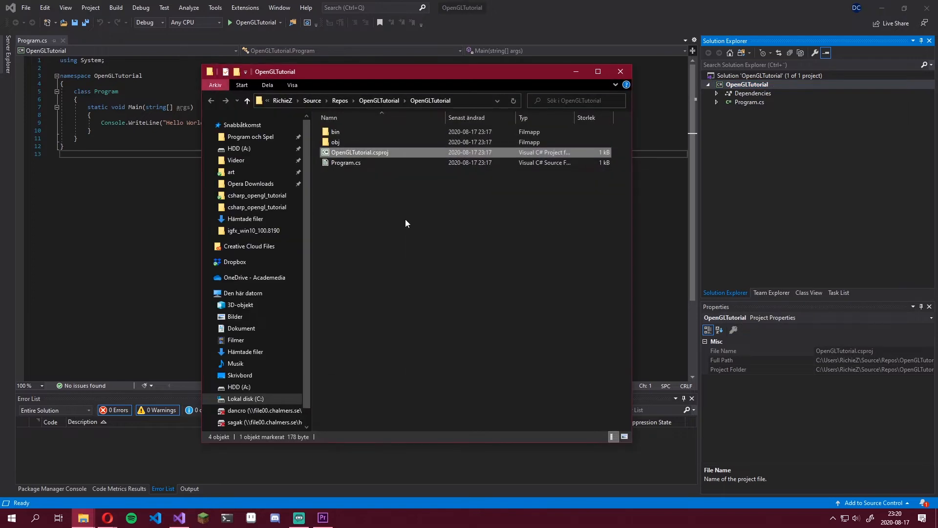
right_click(406, 223)
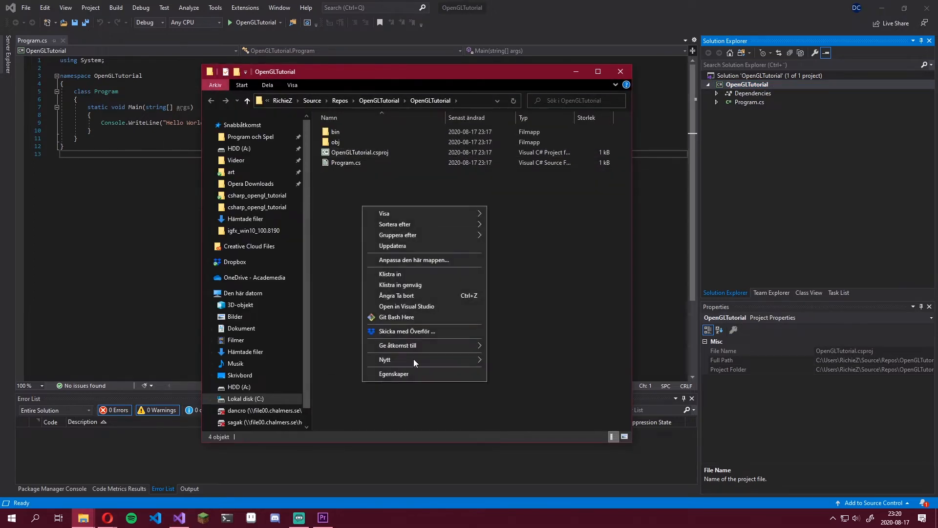
left_click(385, 359)
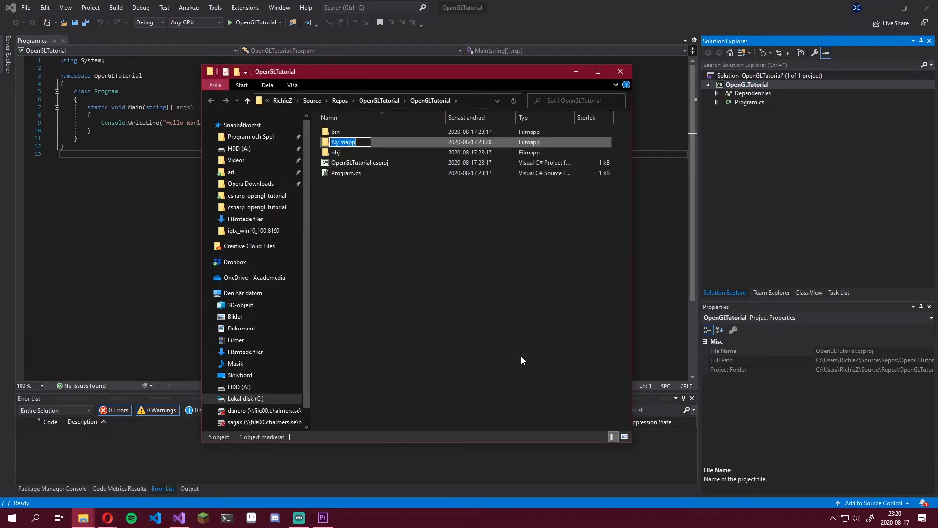
type("GLFW")
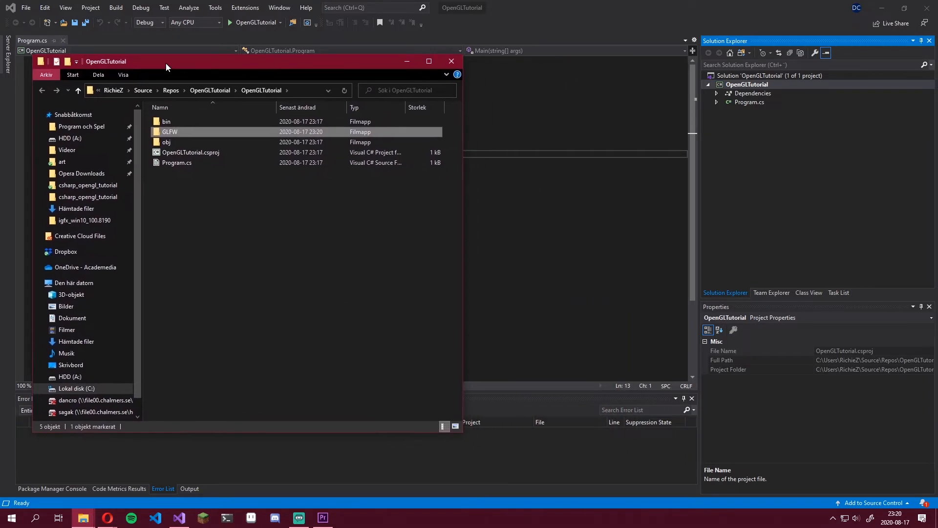
mouse_move(416, 244)
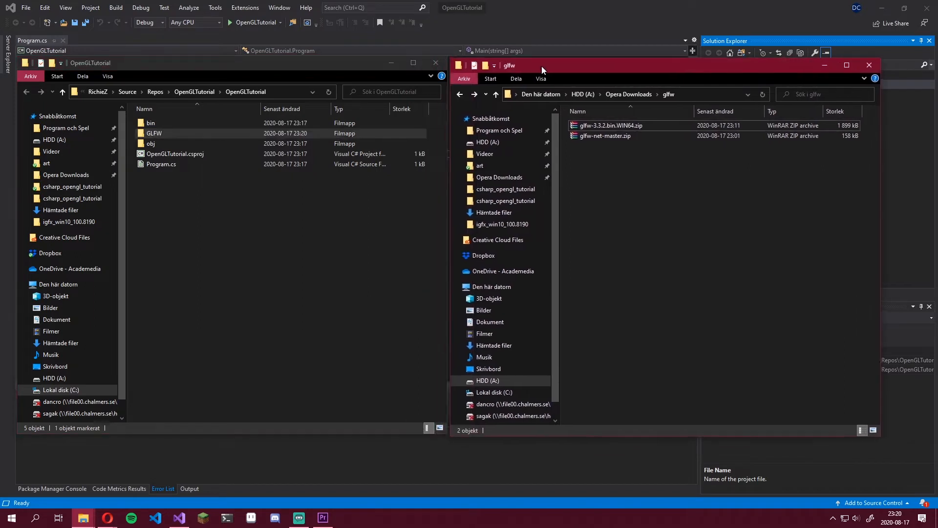
- Extract glfw-net-master.zip, open its GLFW.NET folder, and open the project's GLFW folder
left_click(611, 136)
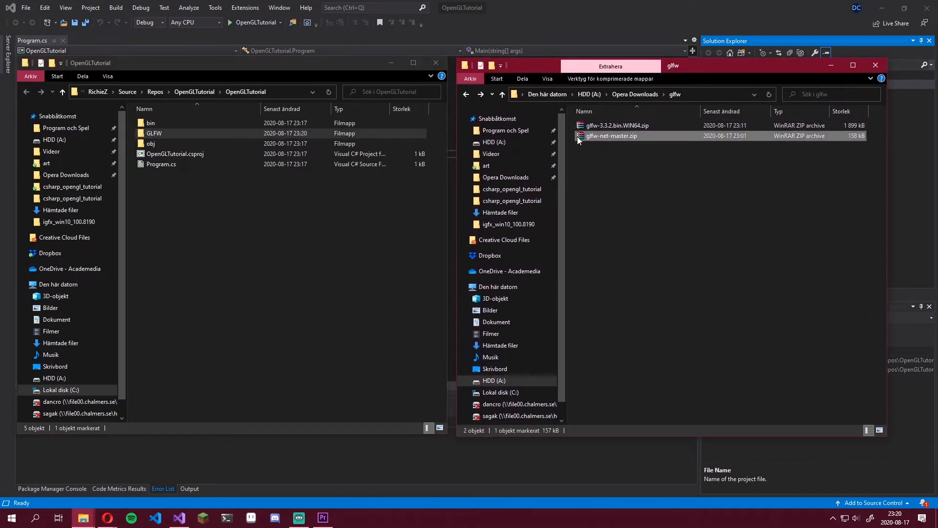
mouse_move(635, 139)
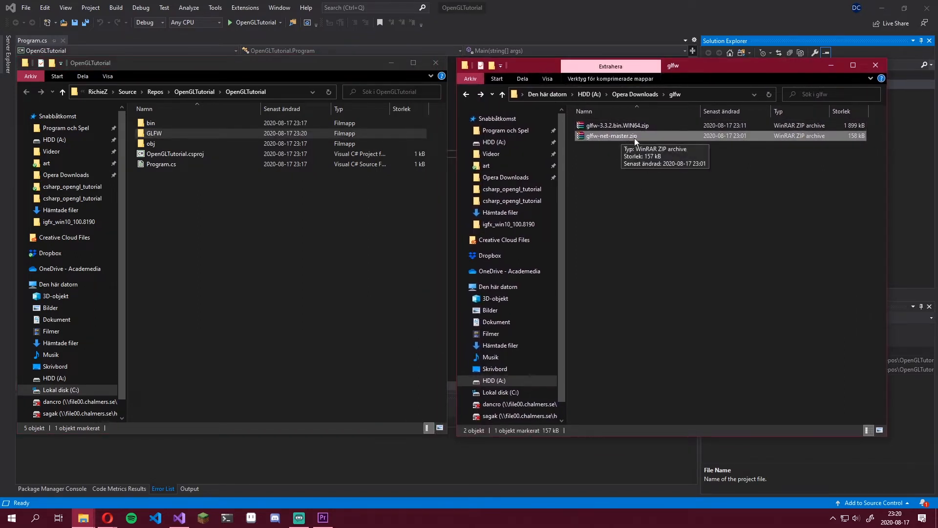
right_click(609, 135)
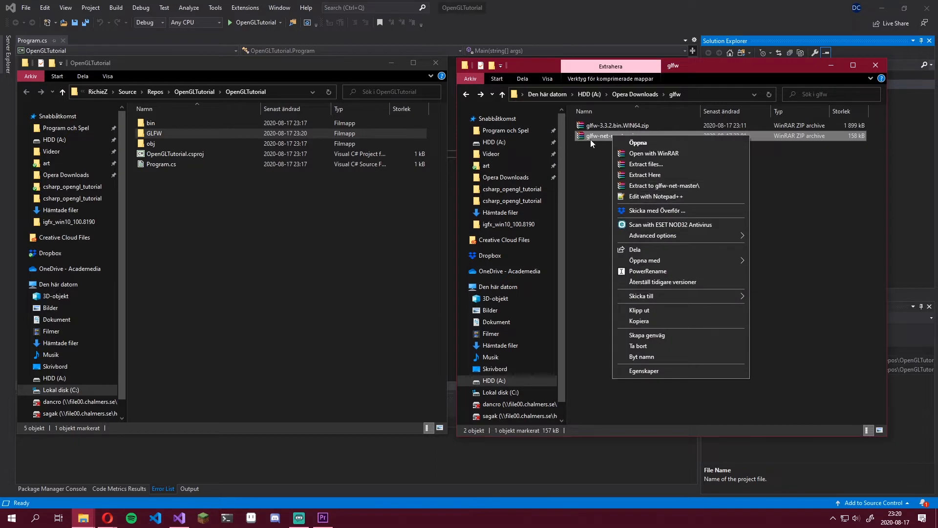
left_click(663, 185)
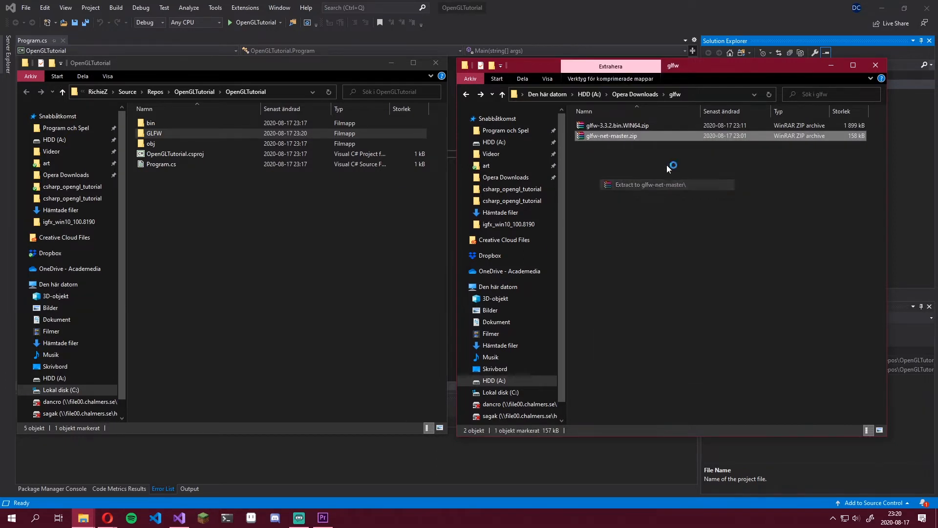
left_click(649, 184)
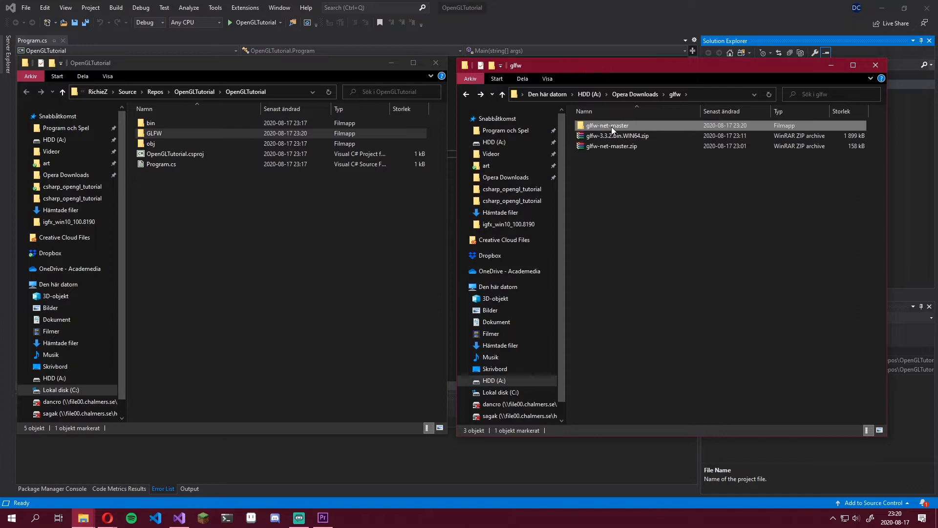
double_click(607, 125)
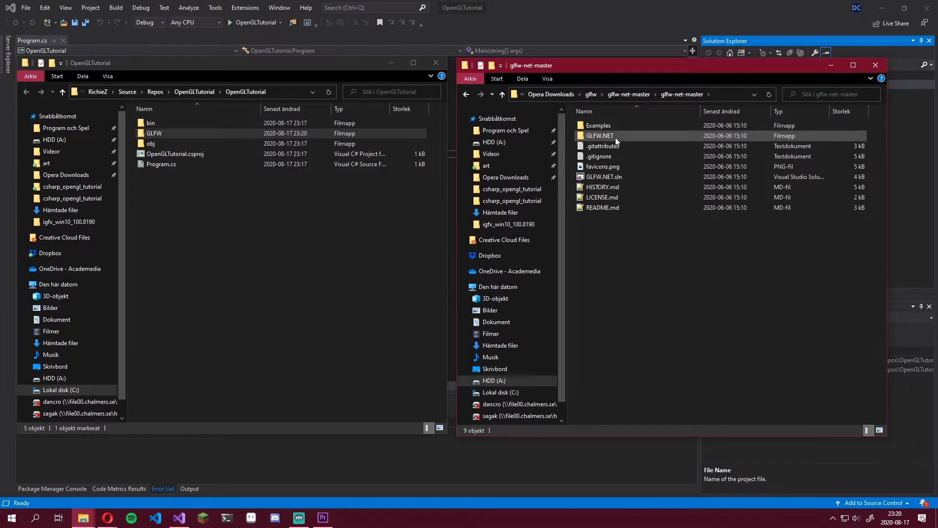
mouse_move(599, 135)
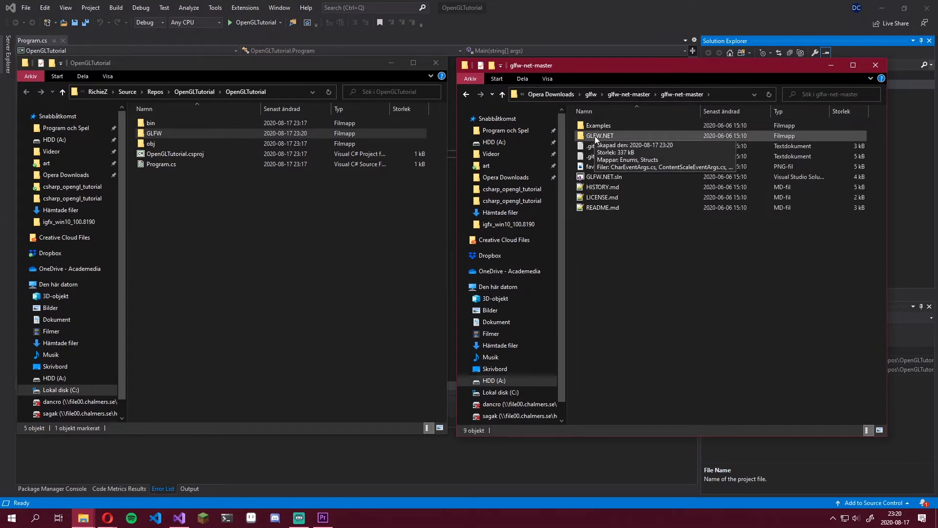
double_click(599, 135)
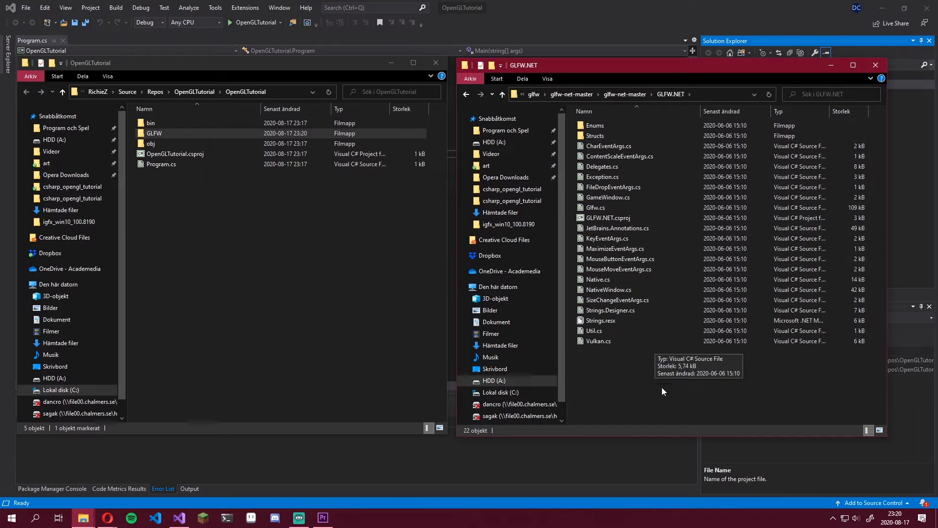
left_click(154, 133)
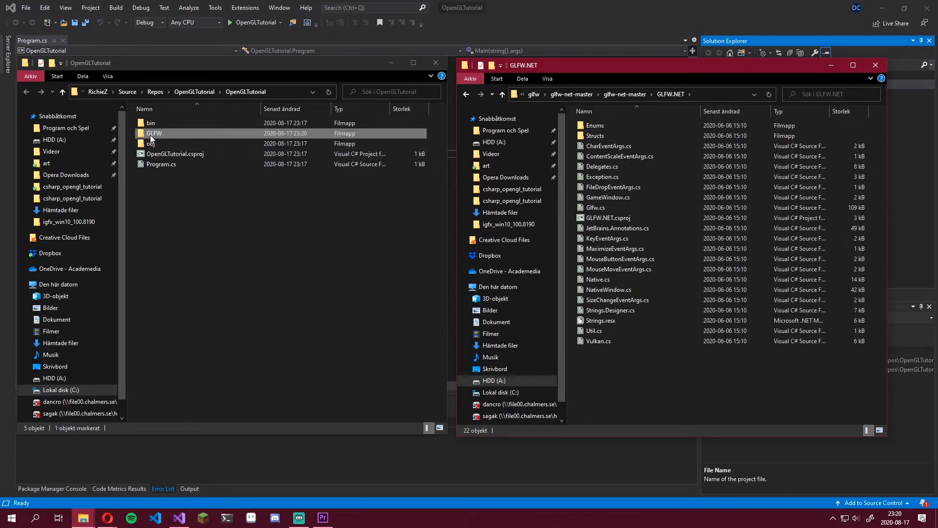
double_click(154, 133)
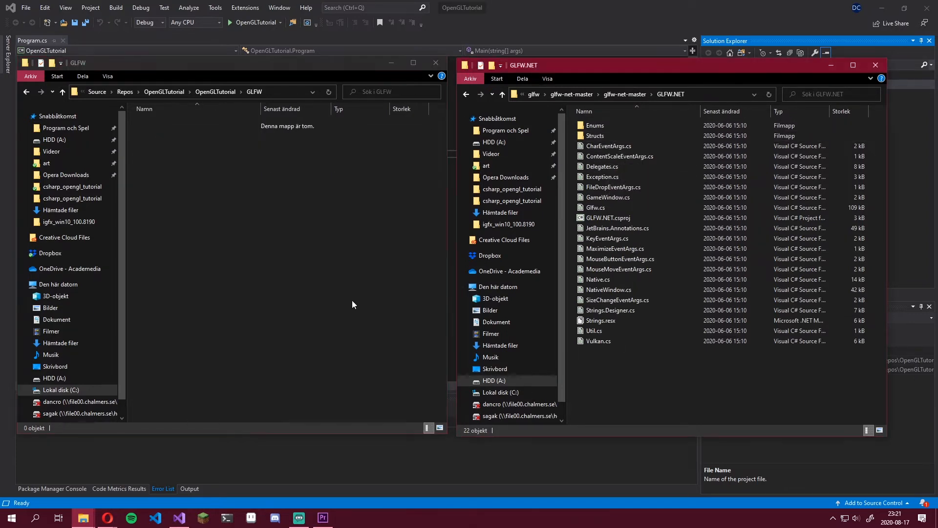
- Select everything in GLFW.NET except GLFW.NET.csproj and paste it into the project's GLFW folder
left_click(608, 289)
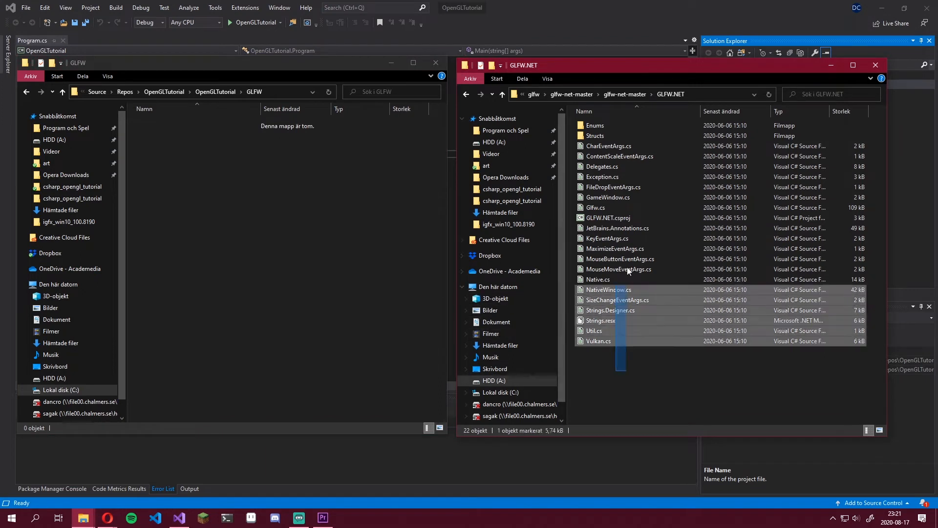
key("ctrl+a")
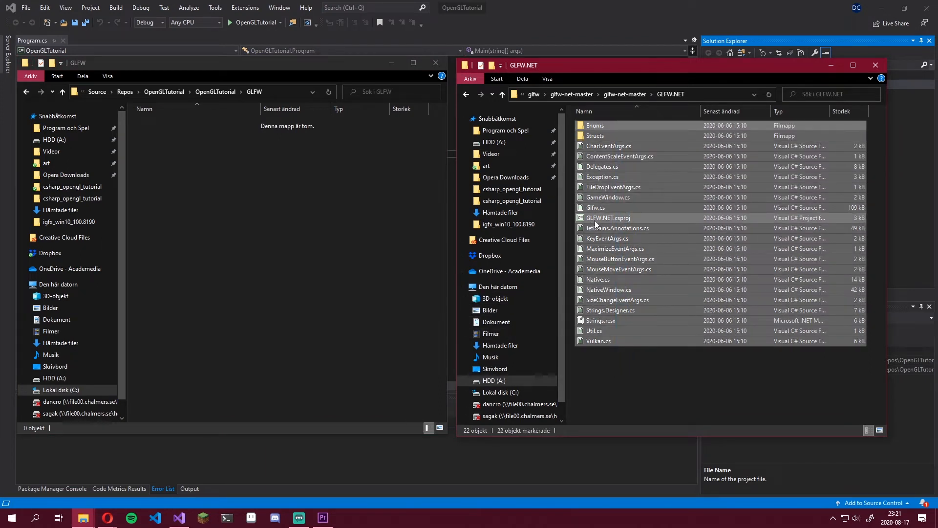
left_click(608, 217)
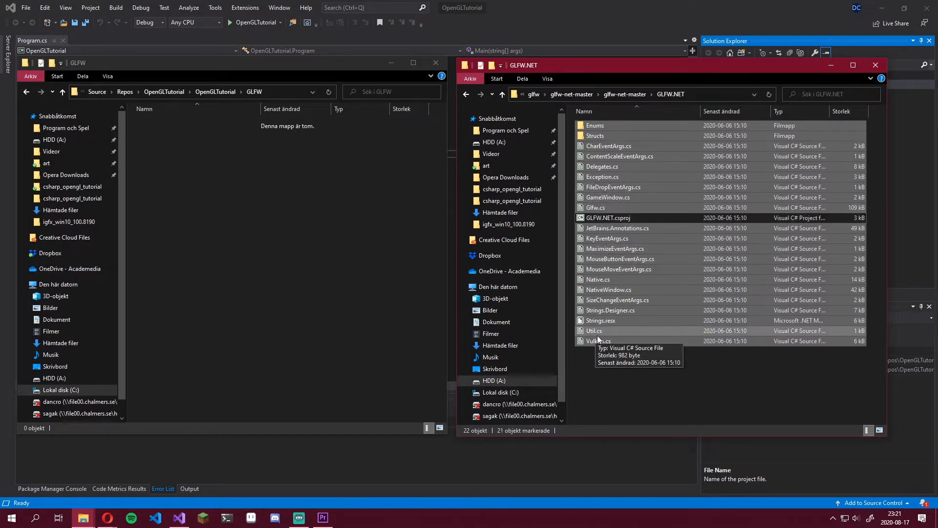
right_click(598, 331)
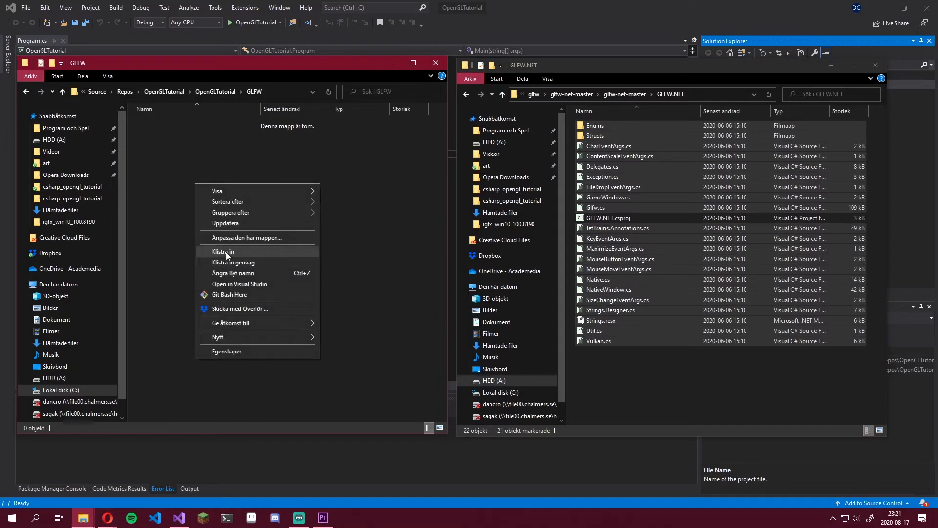
left_click(223, 251)
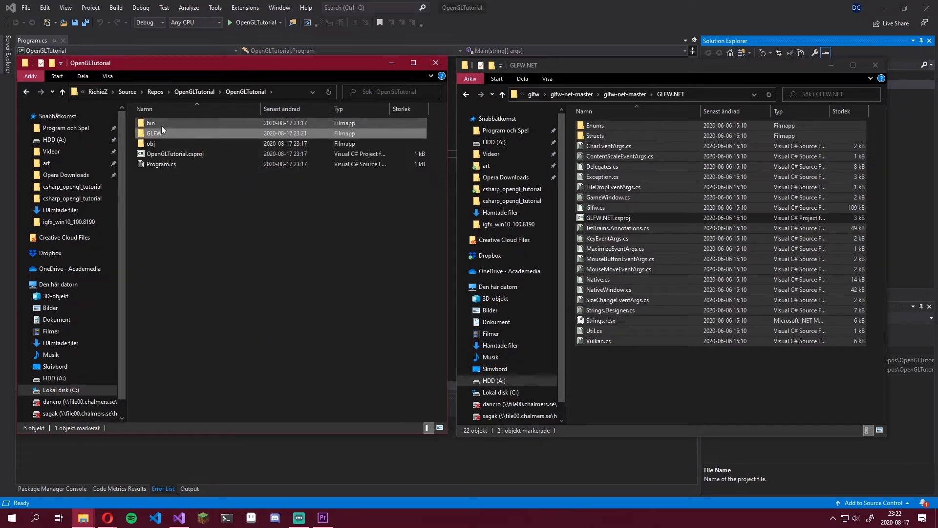
- Paste glfw3.dll from the extracted glfw-3.3.2.bin.WIN64 lib-vc2019 folder into bin\Debug\netcoreapp3.1
double_click(151, 123)
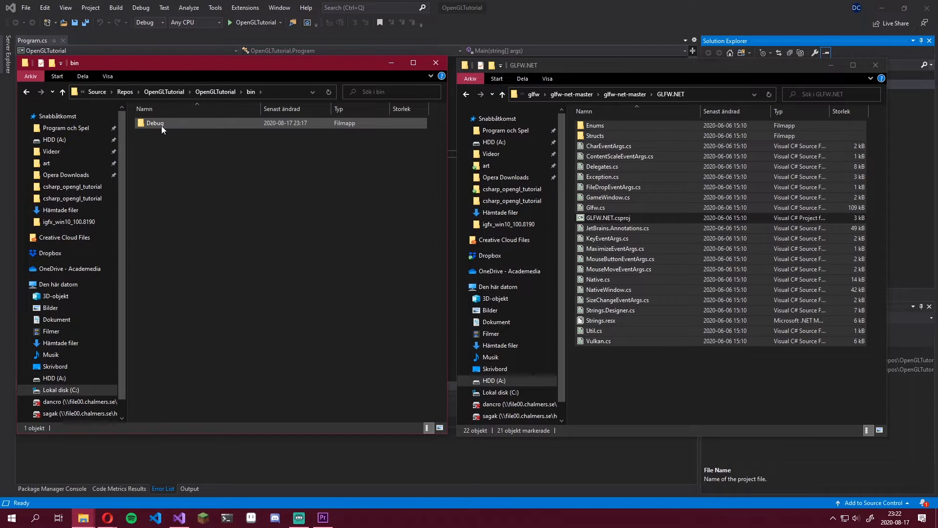
double_click(154, 123)
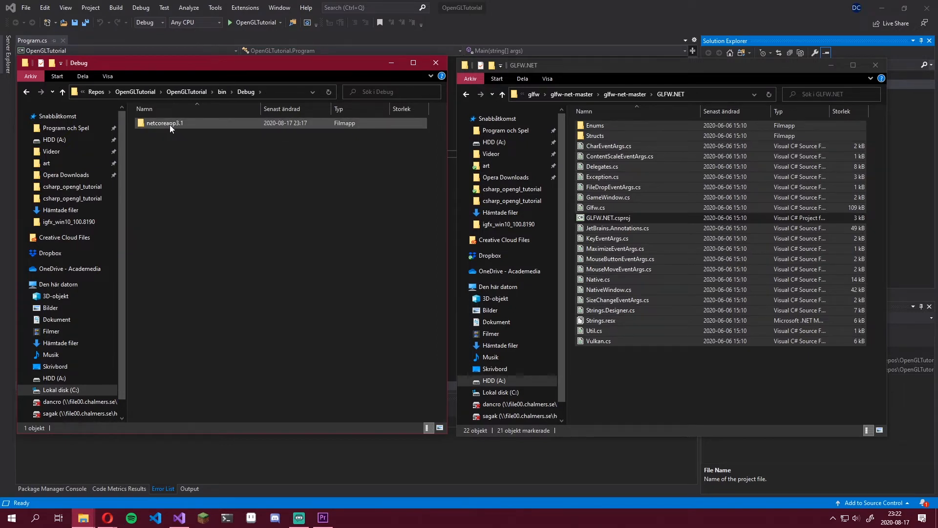
double_click(165, 123)
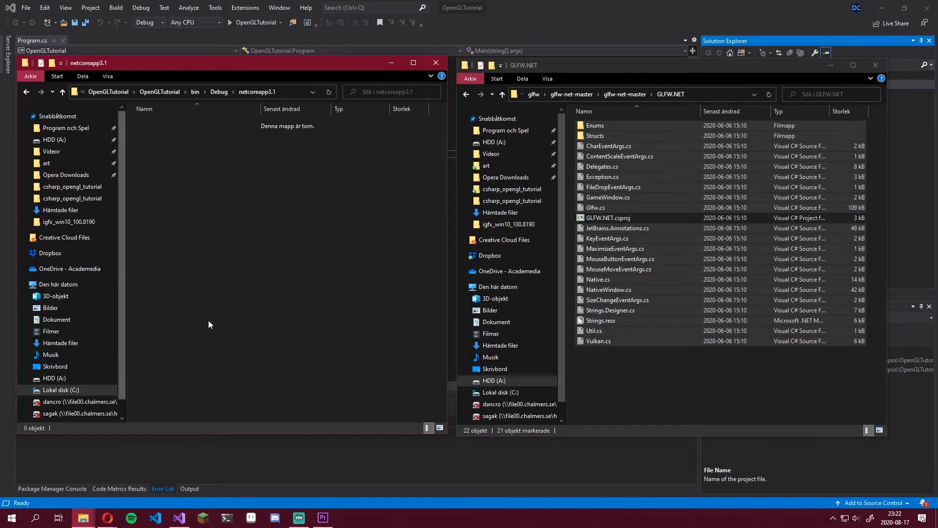
mouse_move(354, 318)
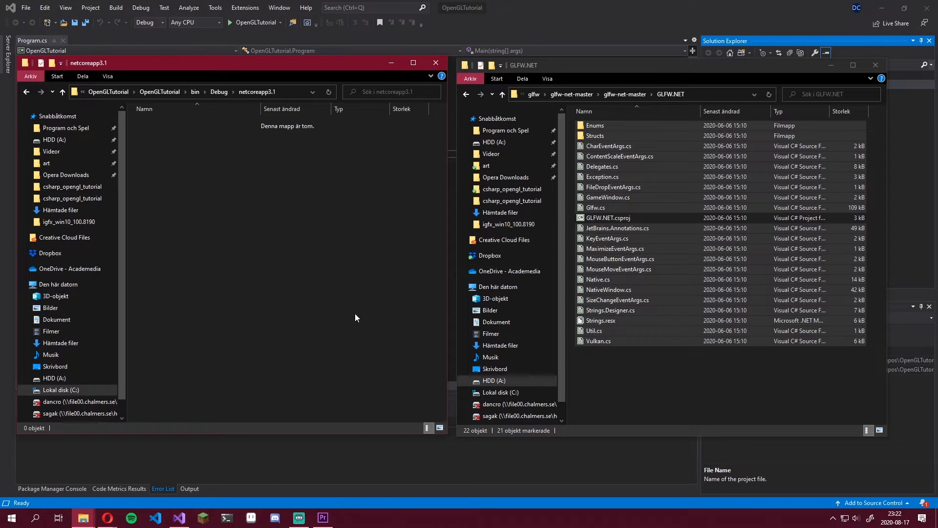
mouse_move(285, 305)
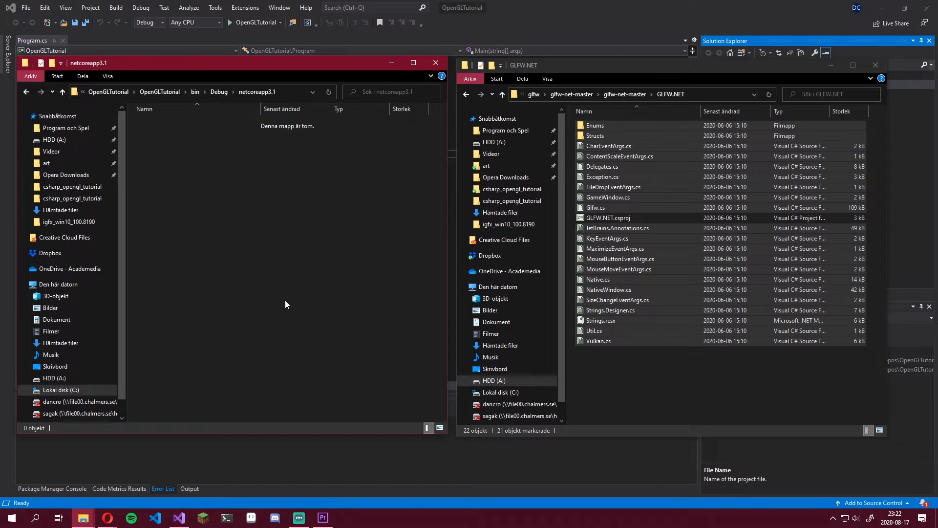
mouse_move(366, 274)
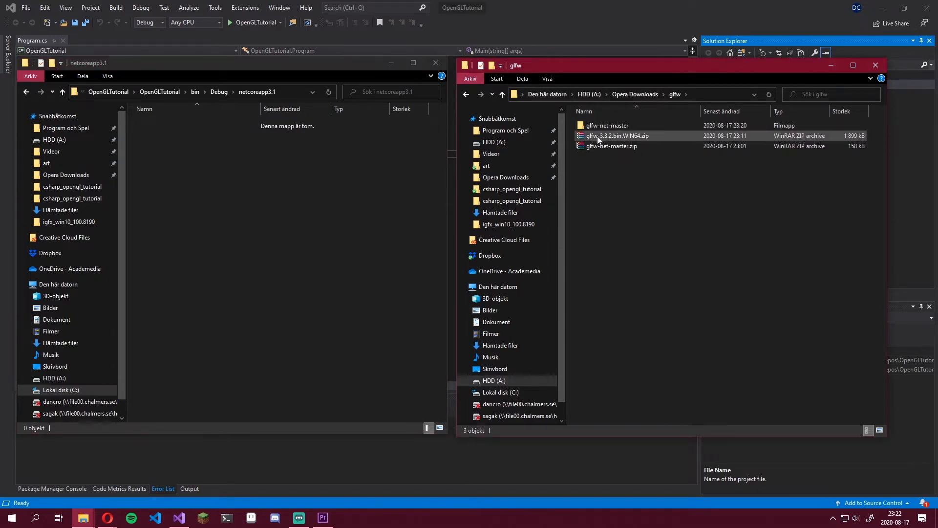
left_click(616, 136)
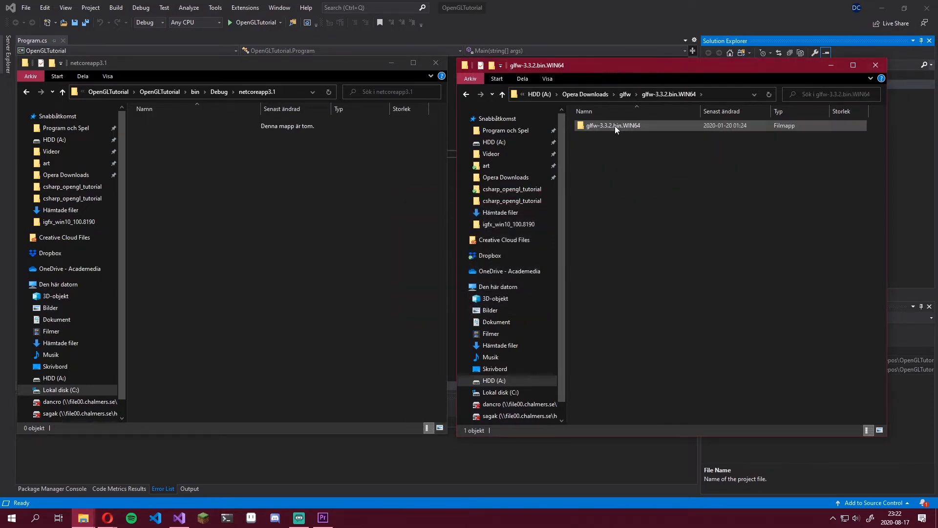
double_click(612, 125)
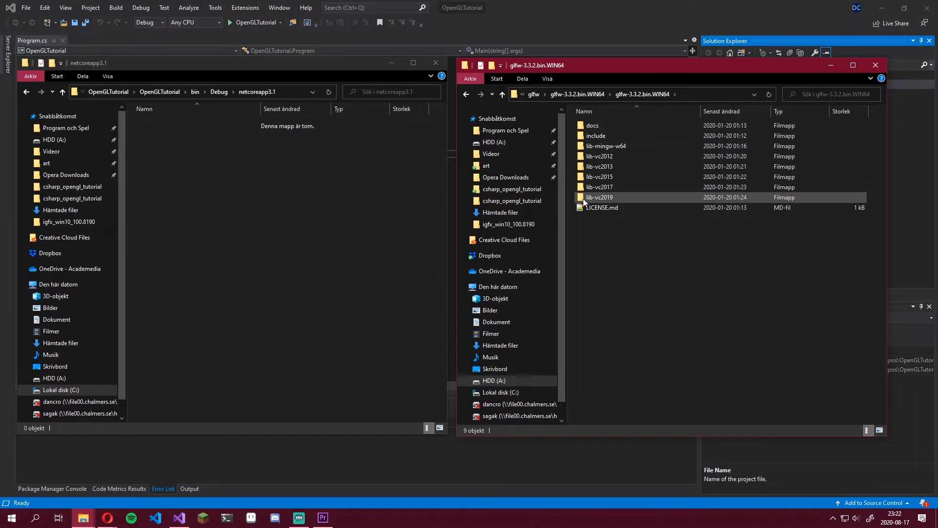
mouse_move(616, 200)
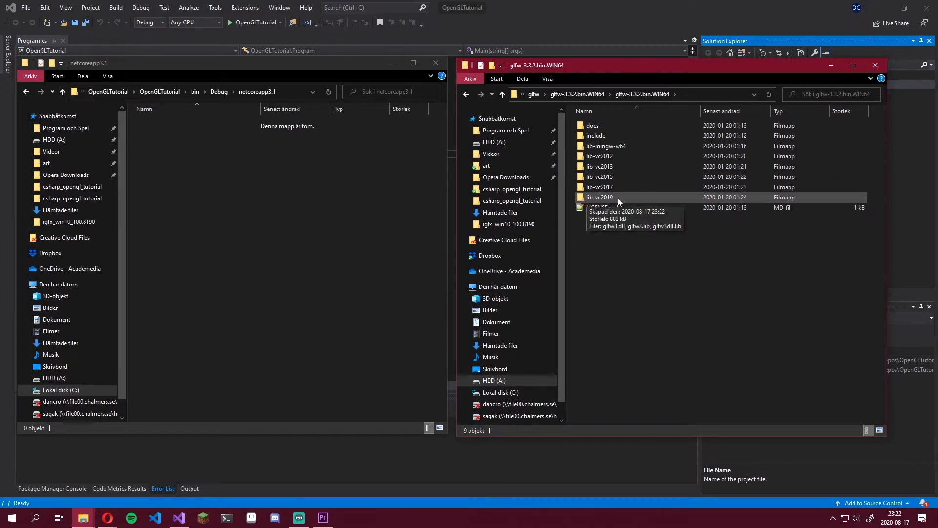
double_click(599, 197)
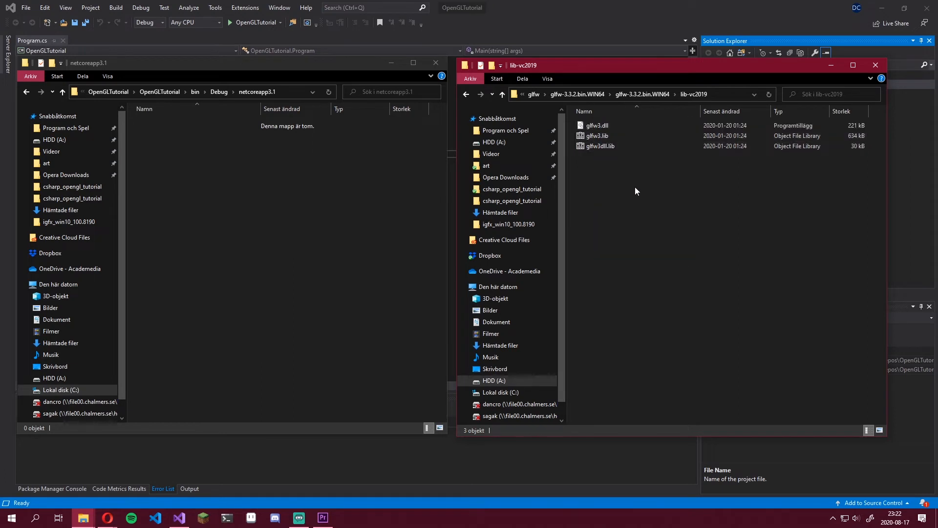
left_click(597, 125)
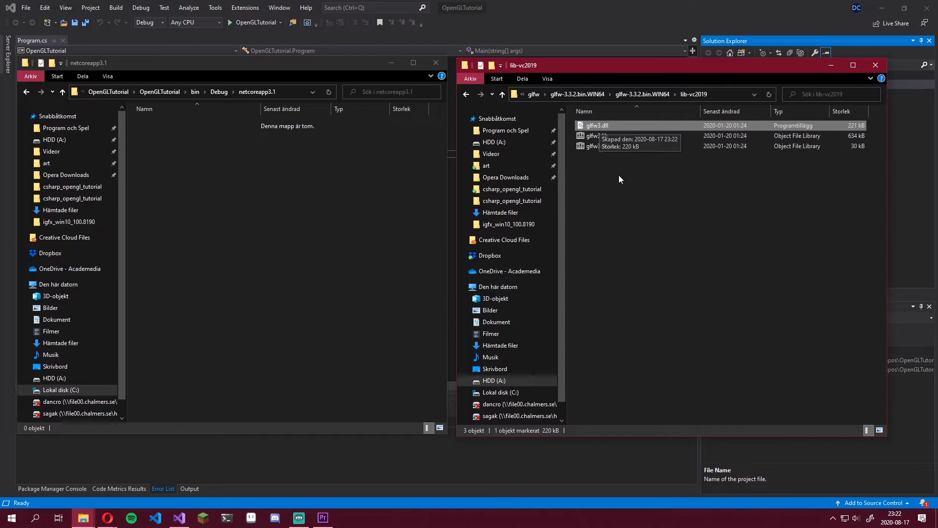
right_click(597, 125)
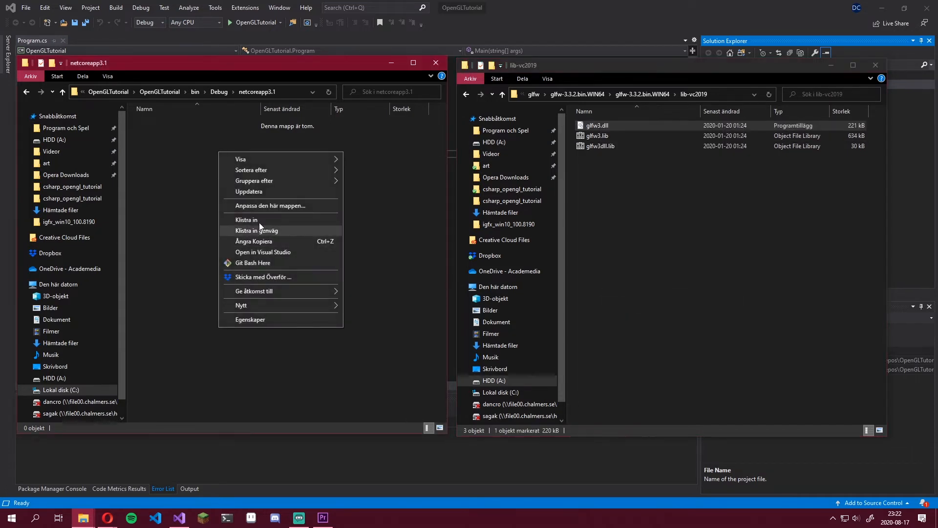
left_click(245, 219)
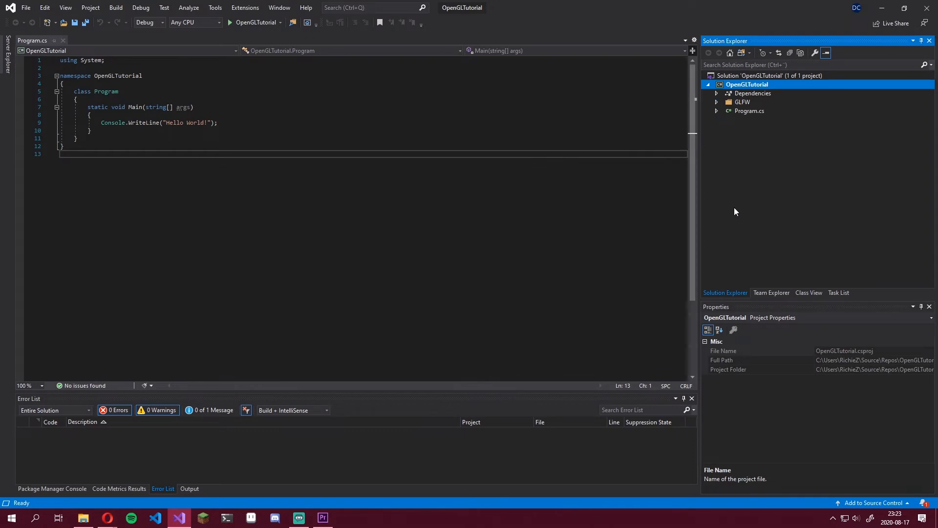
mouse_move(717, 106)
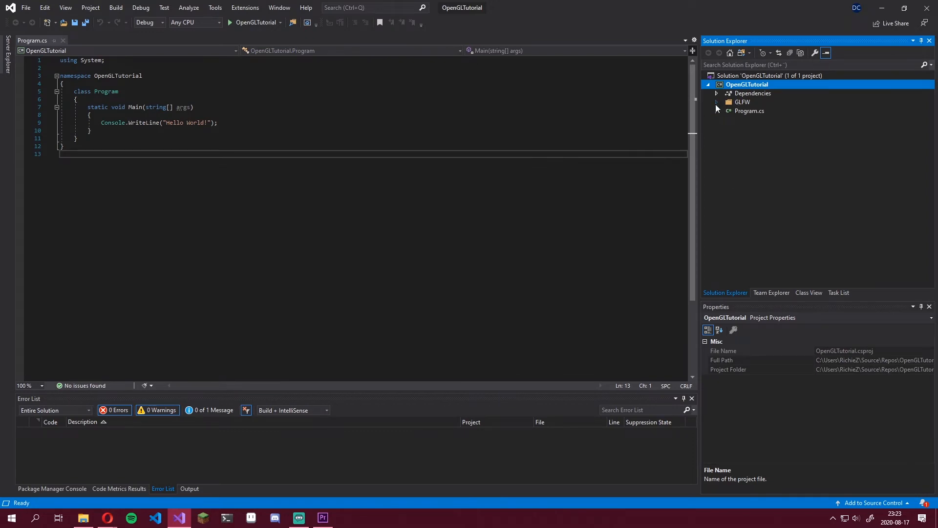
- Expand the GLFW folder in Solution Explorer to confirm the GLFW.NET source files are listed
left_click(718, 101)
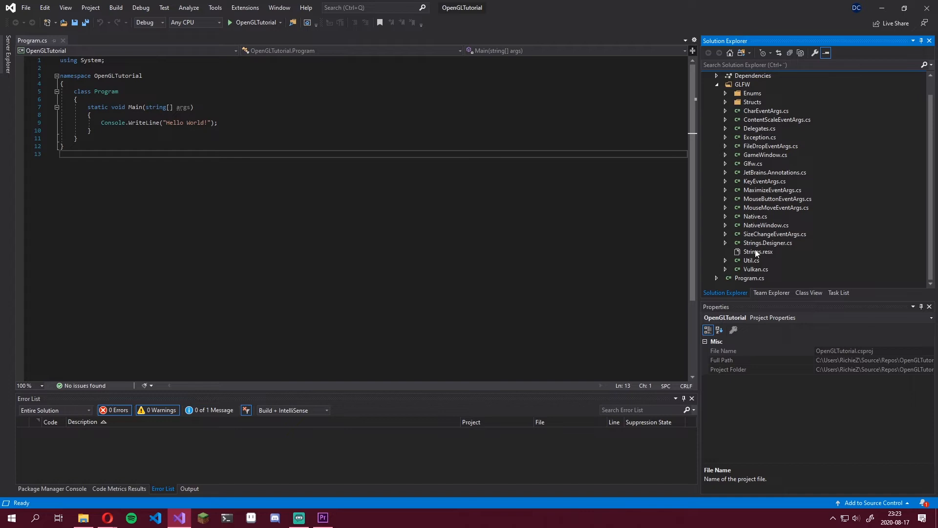
mouse_move(767, 233)
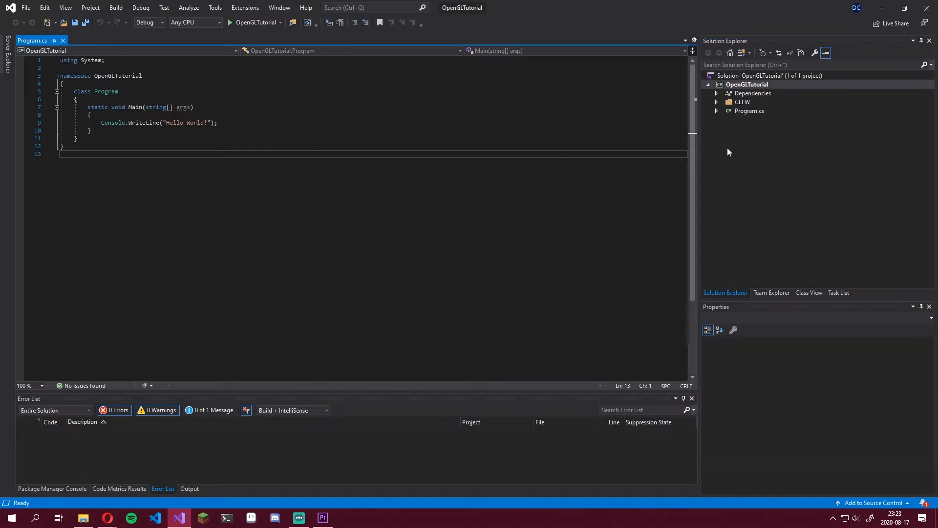
right_click(747, 84)
type("GL.cs")
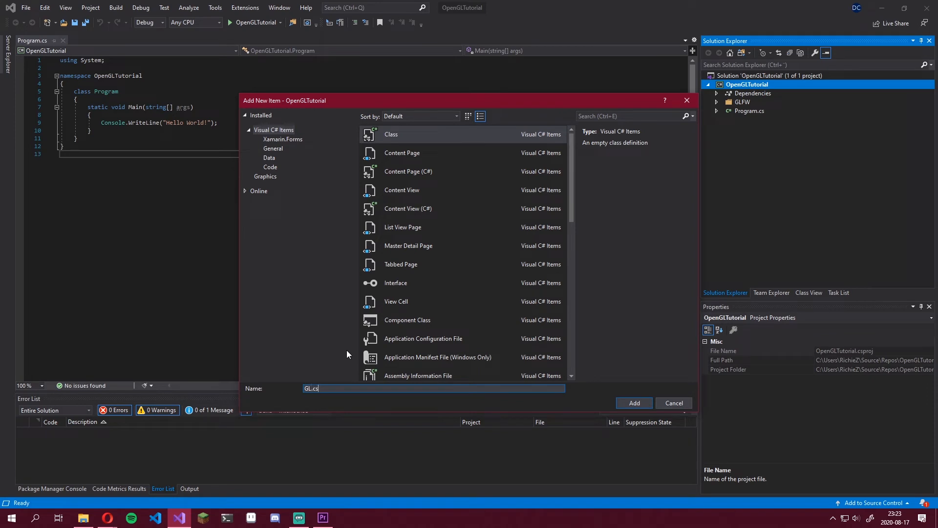
- Add the GL.cs class file to the OpenGLTutorial project
left_click(634, 402)
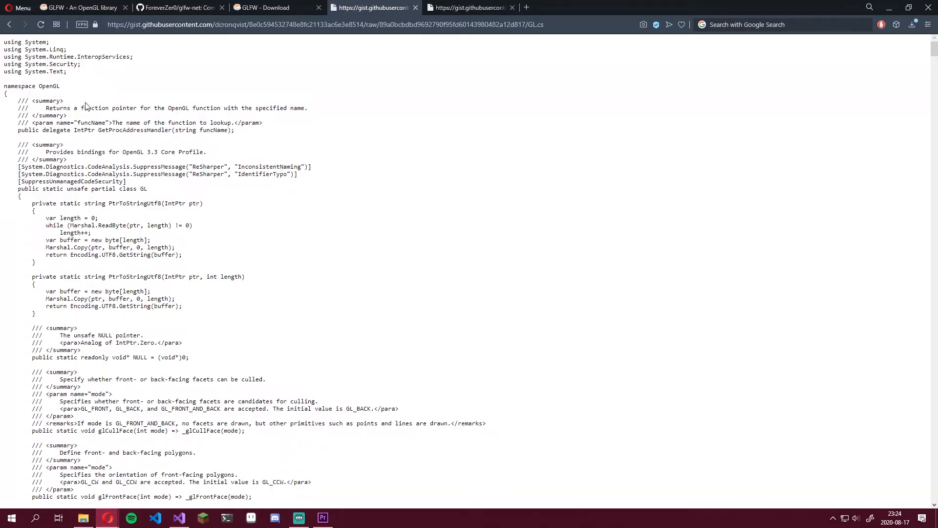
mouse_move(192, 115)
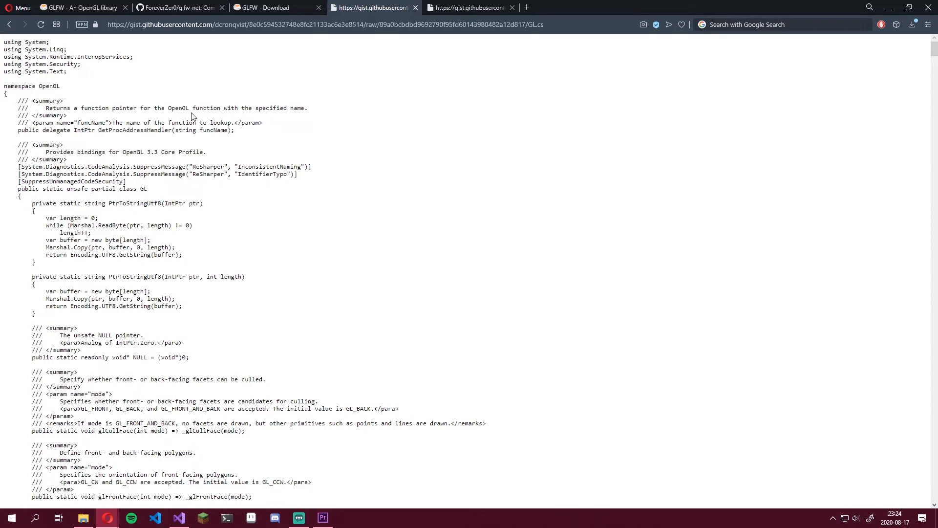
mouse_move(444, 110)
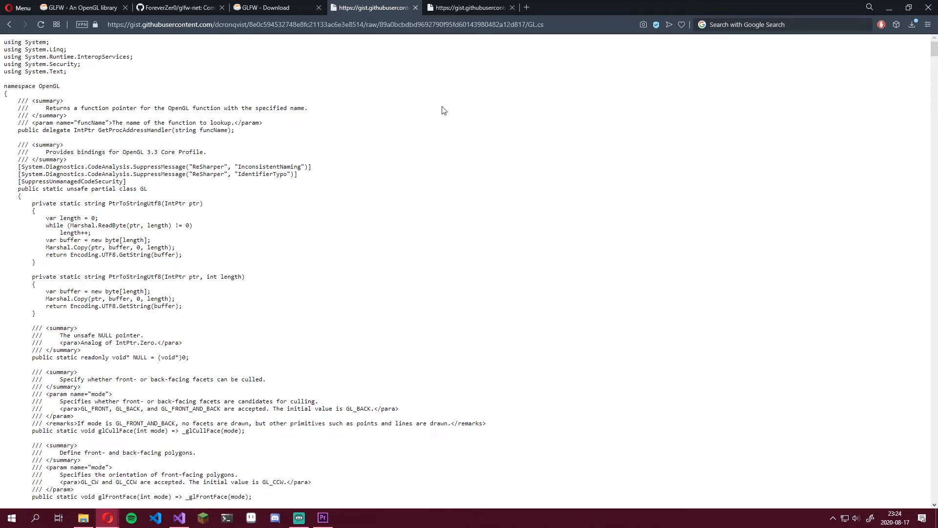
- Select all the GL.cs binding code on the raw gist page
key("ctrl+a")
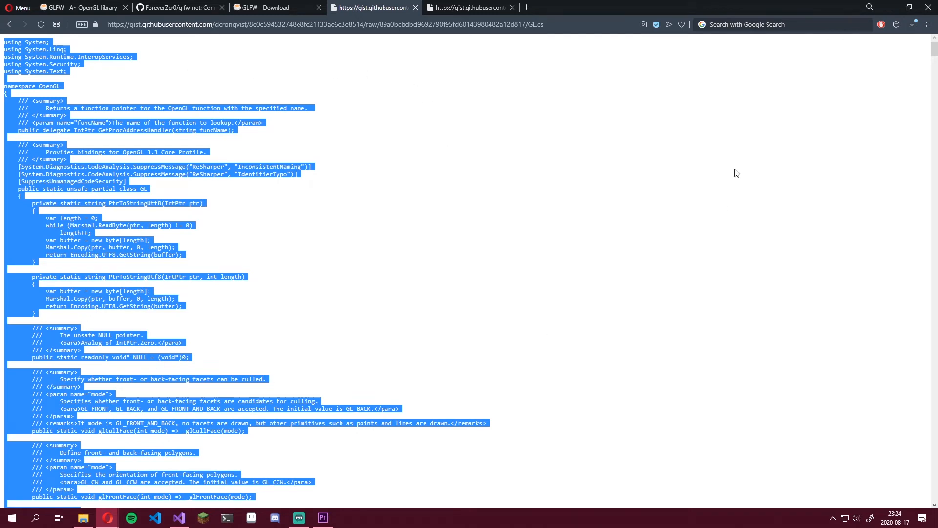
left_click(178, 517)
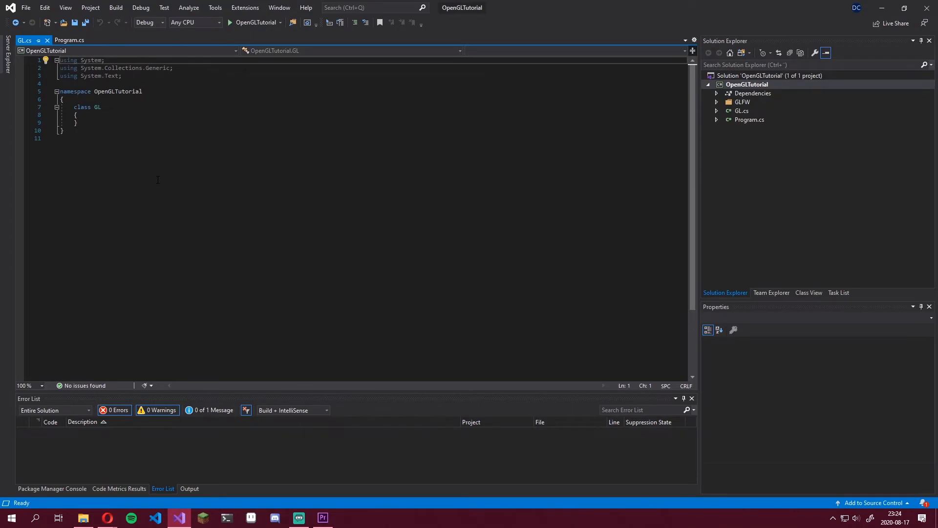
- Select the empty class template in GL.cs to overwrite it with the binding code
key("ctrl+a")
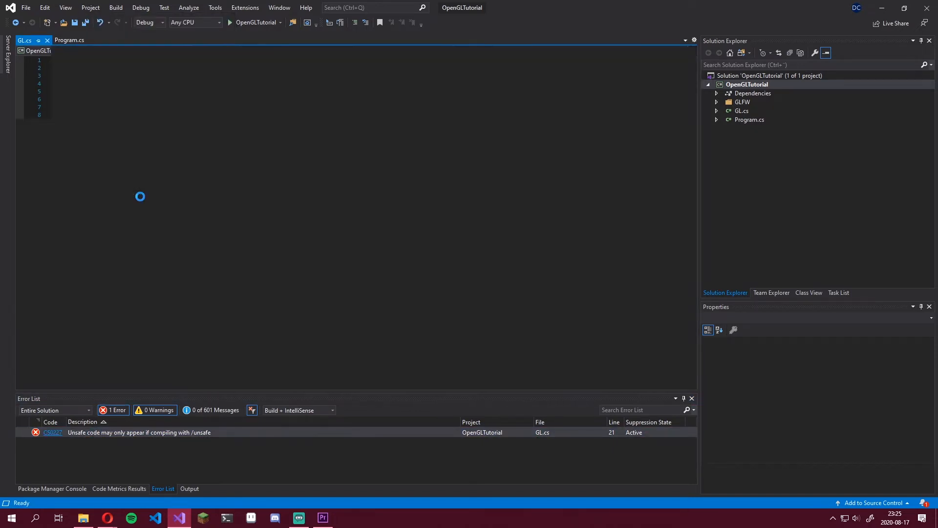
- Tick 'Allow unsafe code' on the project properties Build page
left_click(90, 7)
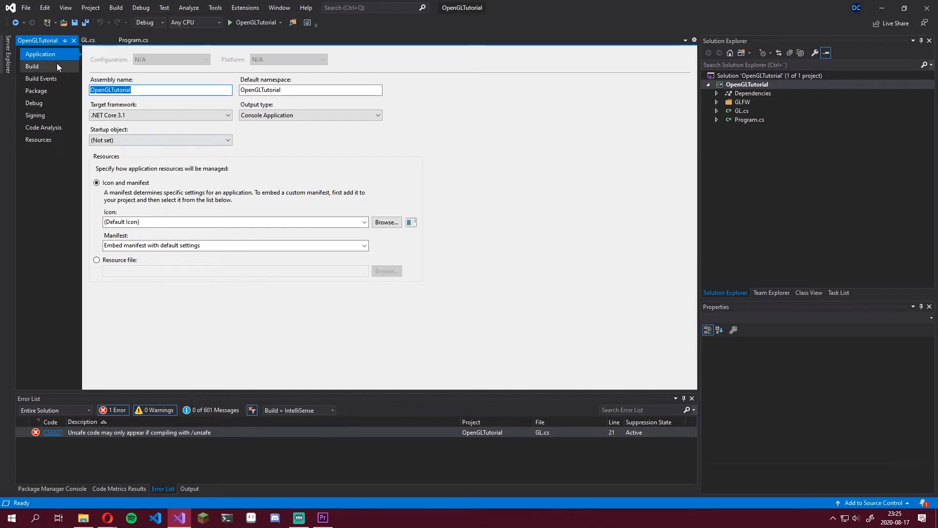
left_click(32, 66)
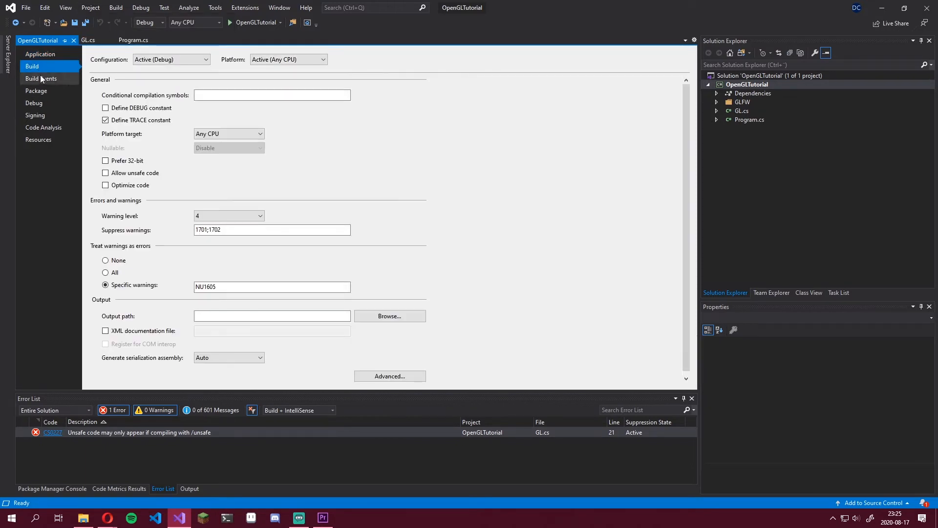
left_click(105, 173)
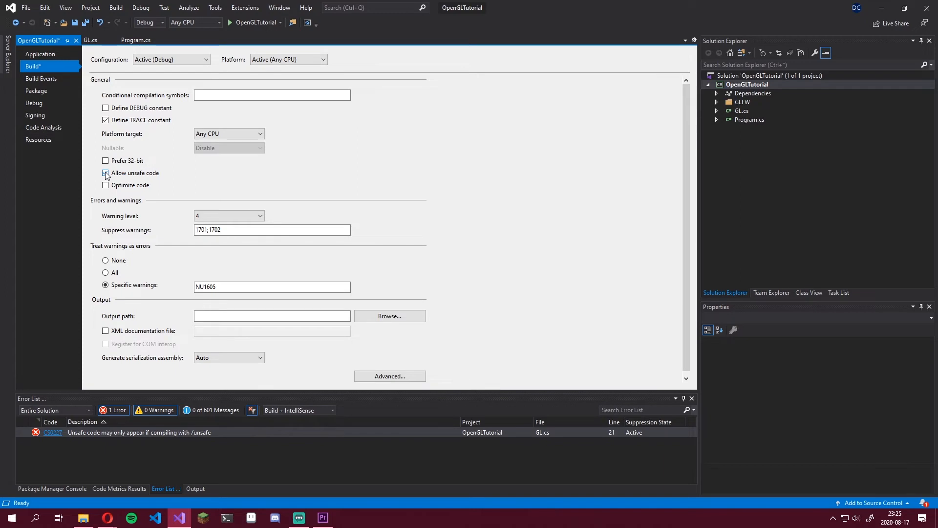
left_click(106, 173)
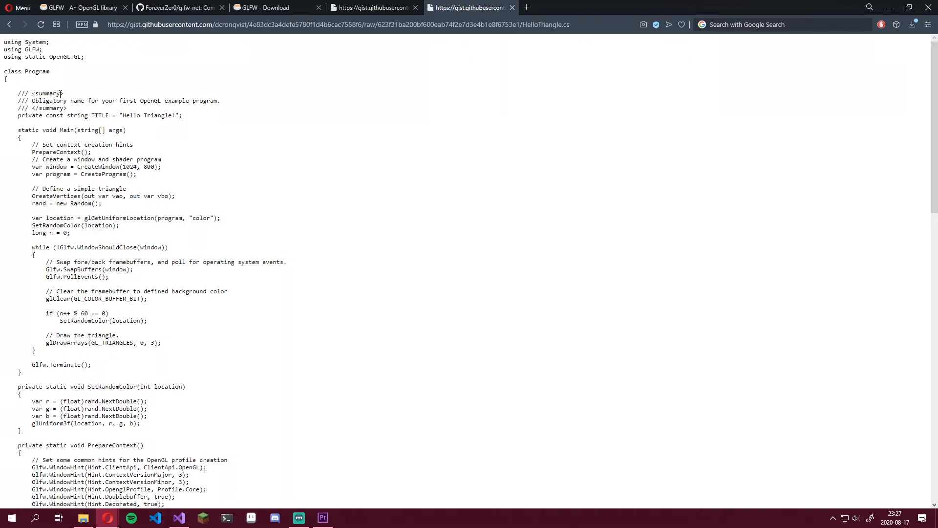
mouse_move(192, 216)
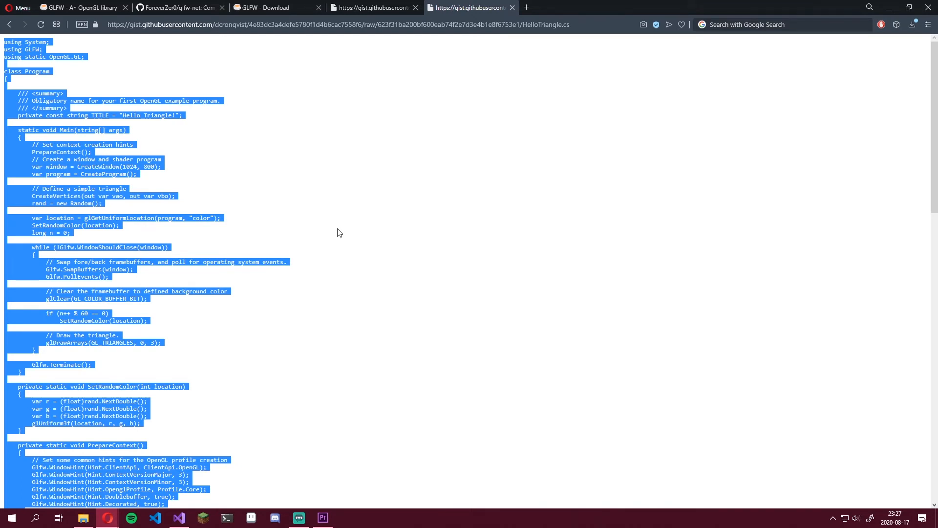
mouse_move(343, 236)
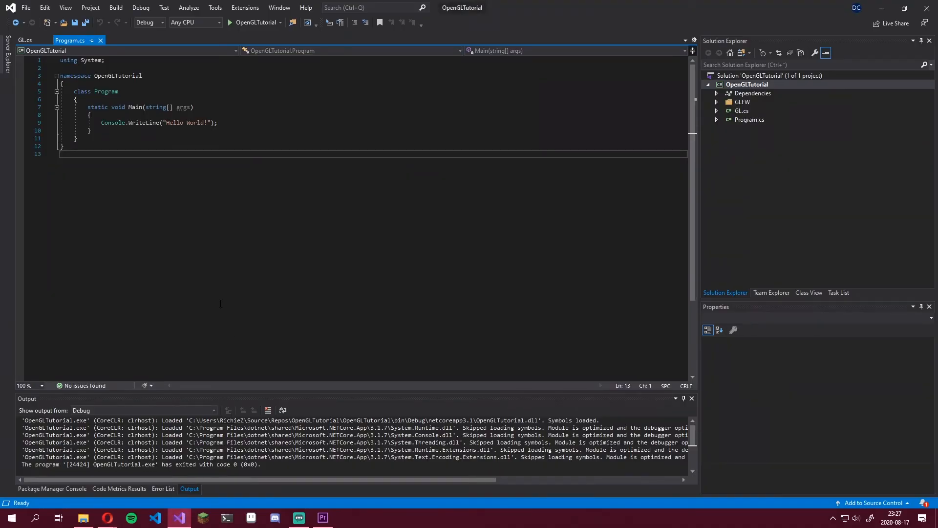
mouse_move(70, 40)
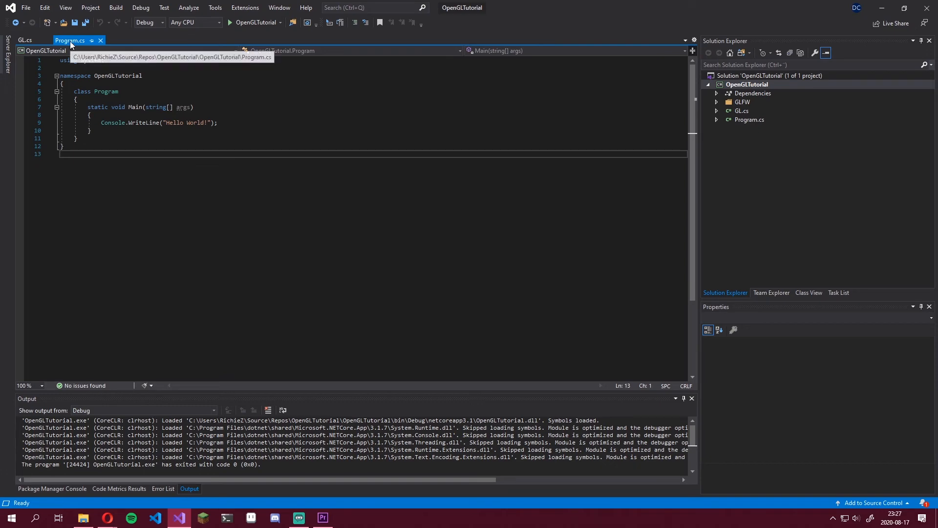
- Paste the HelloTriangle example into Program.cs, check the Error List, and run it
key("ctrl+a")
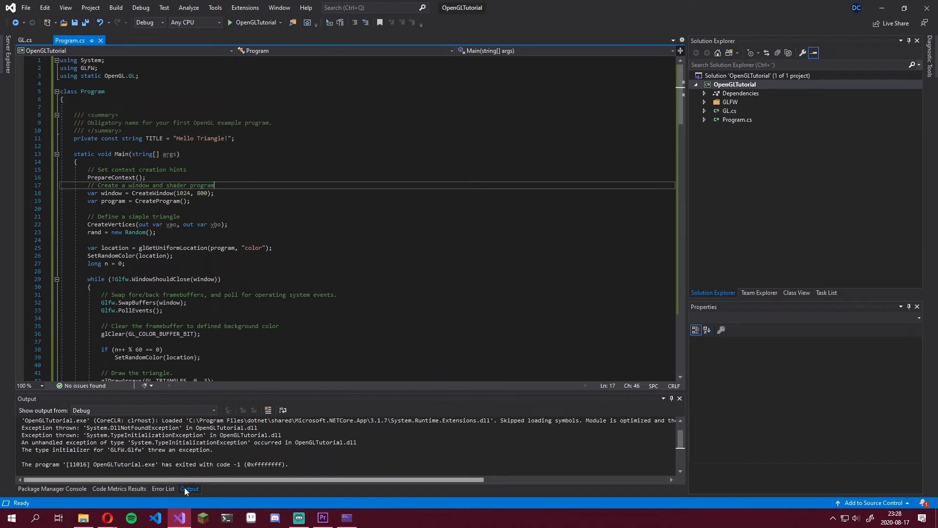
left_click(163, 488)
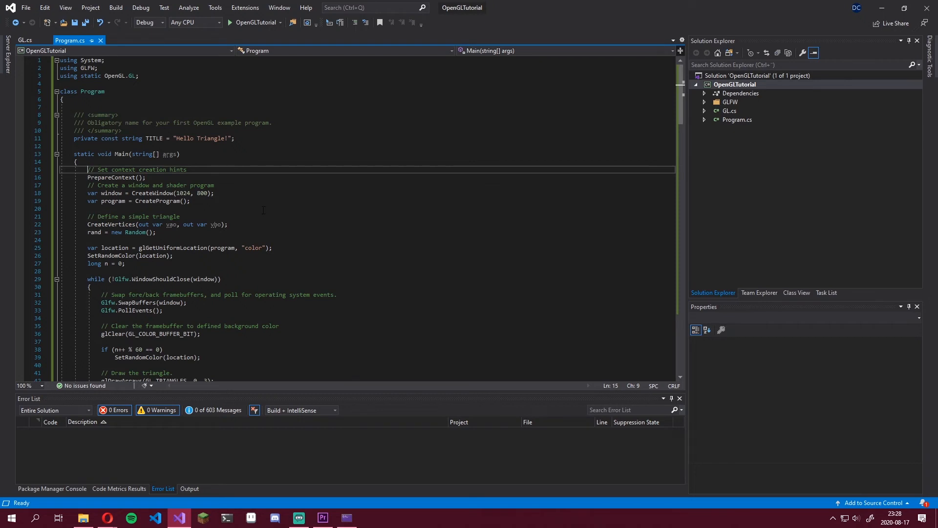
mouse_move(256, 22)
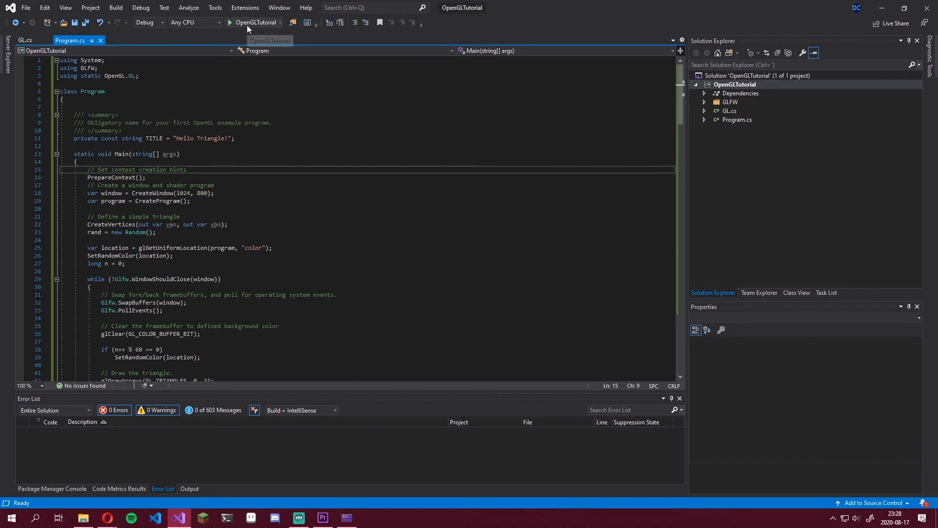
left_click(254, 22)
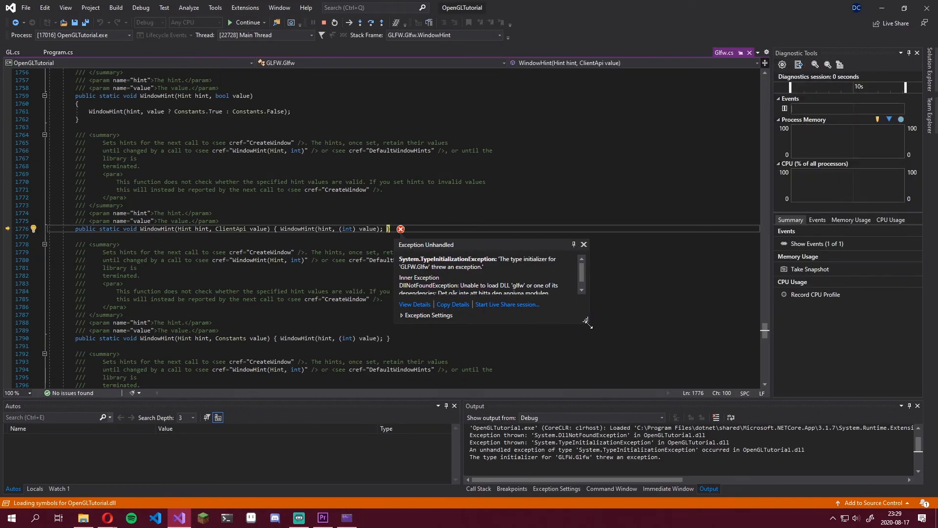
- Read the 'Unable to load DLL glfw' exception details, then dismiss them
left_click_drag(586, 322, 650, 349)
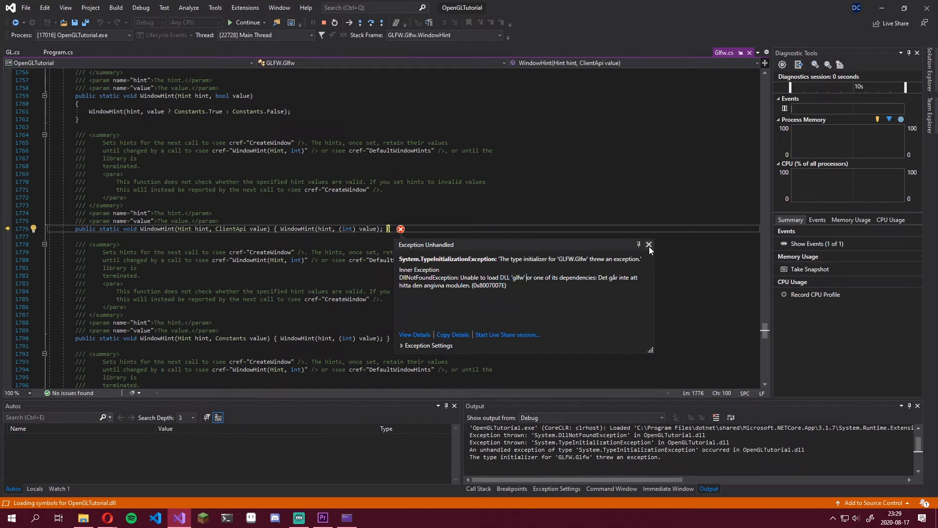
left_click(648, 245)
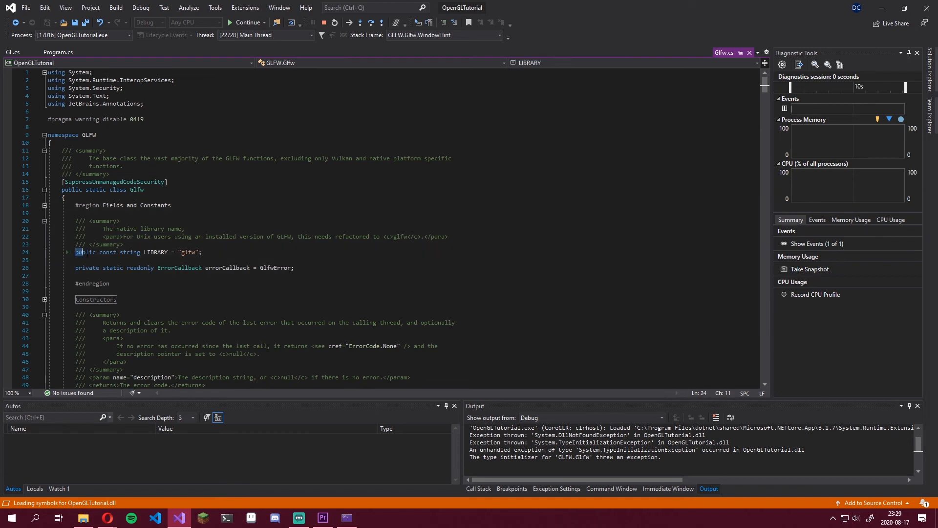
- Rename the LIBRARY constant from "glfw" to "glfw3" and close Glfw.cs
double_click(187, 252)
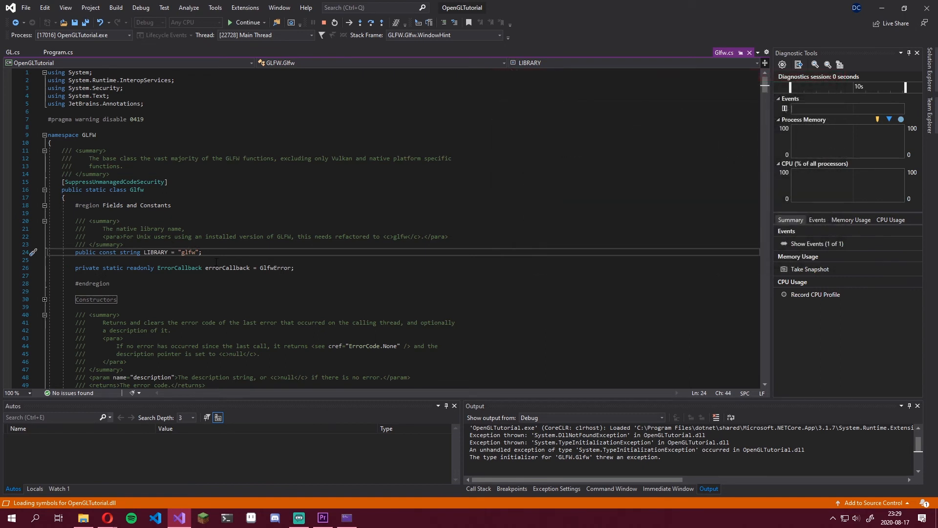
type("3")
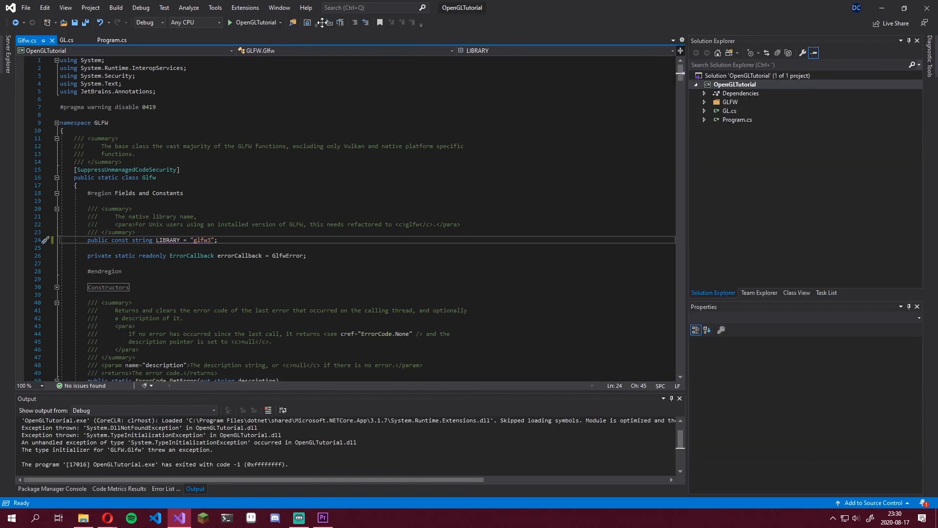
left_click(70, 40)
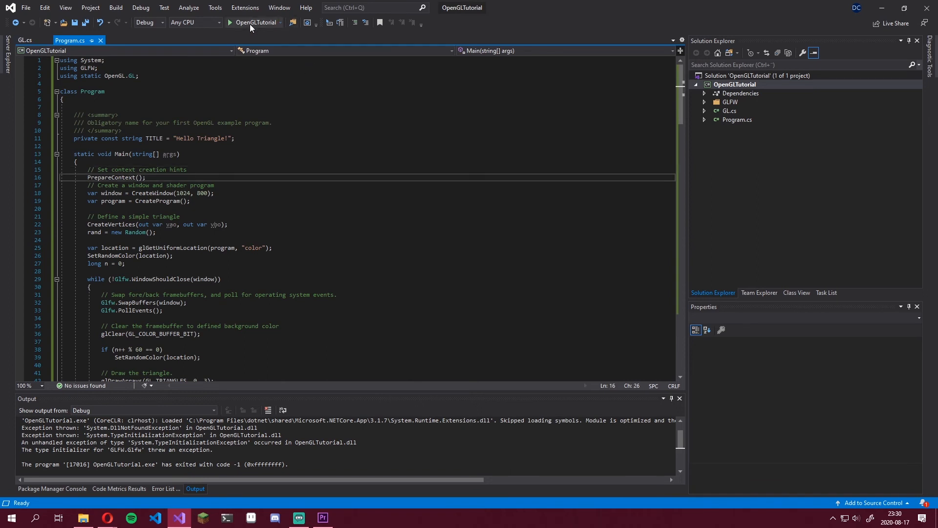
- Rerun OpenGLTutorial, confirm exit code 0, and close the debug console
left_click(229, 22)
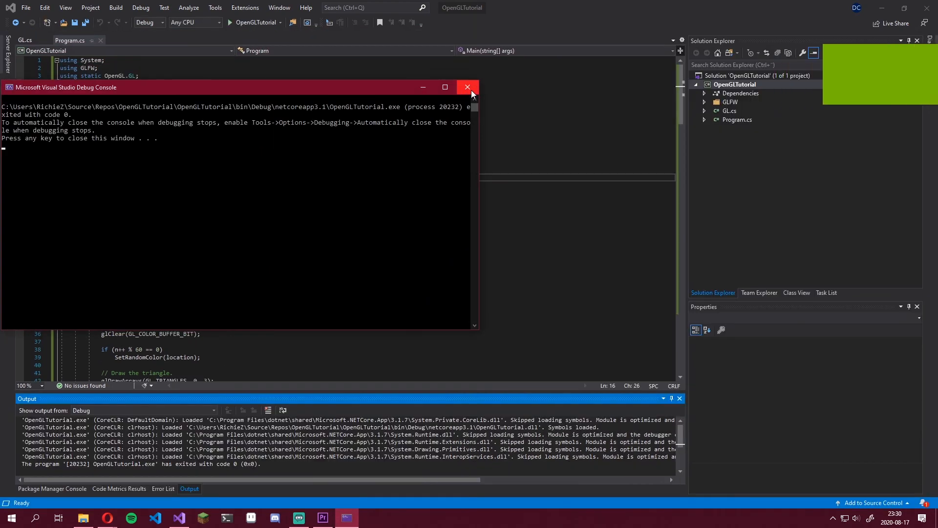
left_click(467, 88)
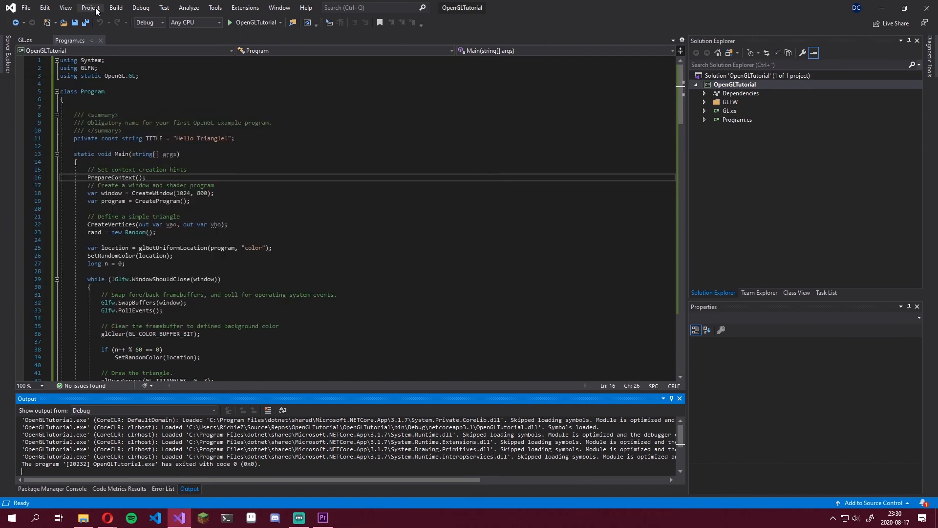
- Set the Output type to Windows Application in the OpenGLTutorial Application properties
left_click(90, 7)
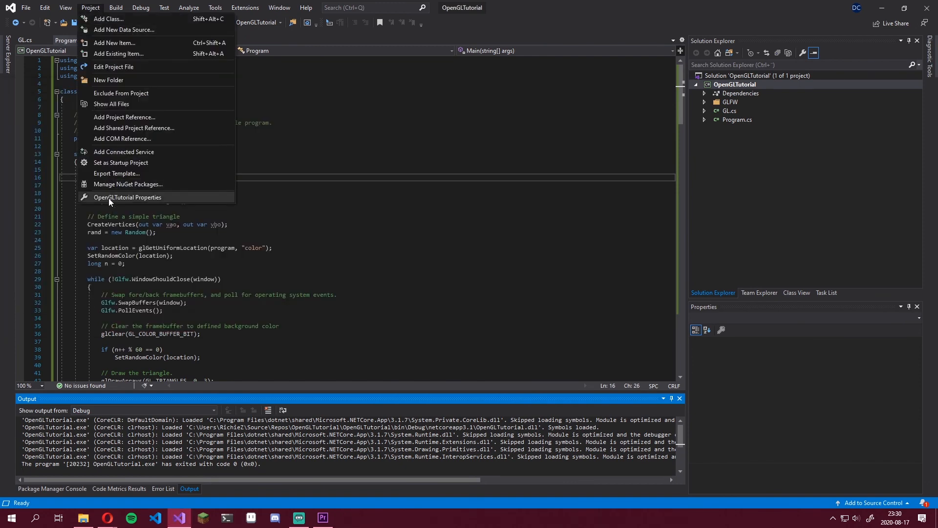
left_click(128, 197)
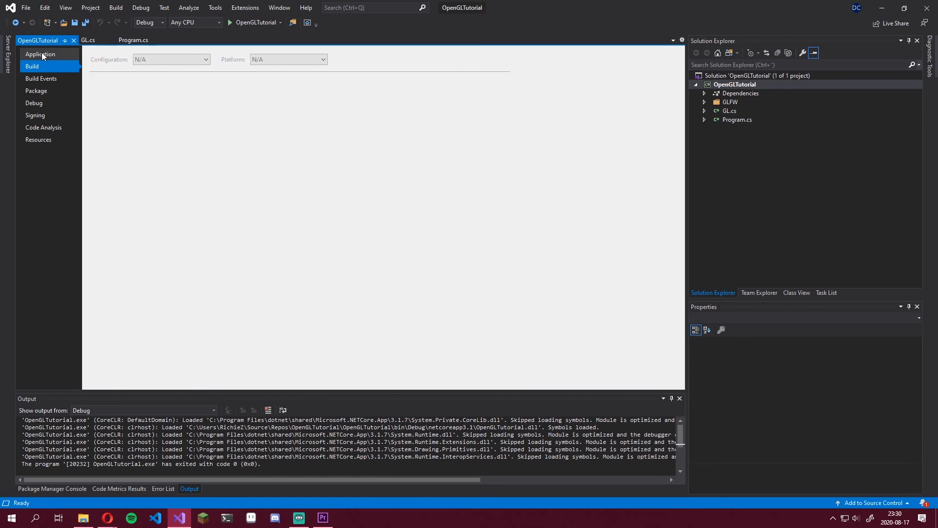
left_click(40, 54)
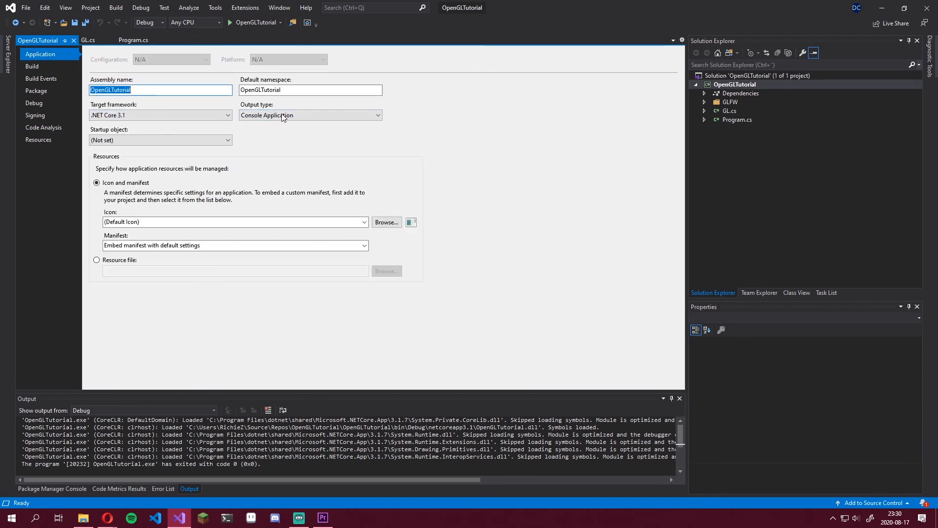
left_click(309, 114)
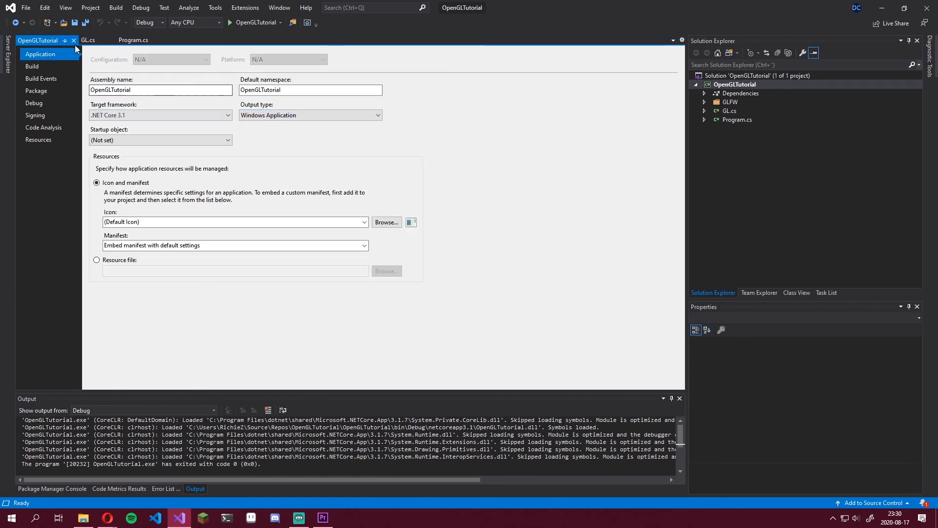